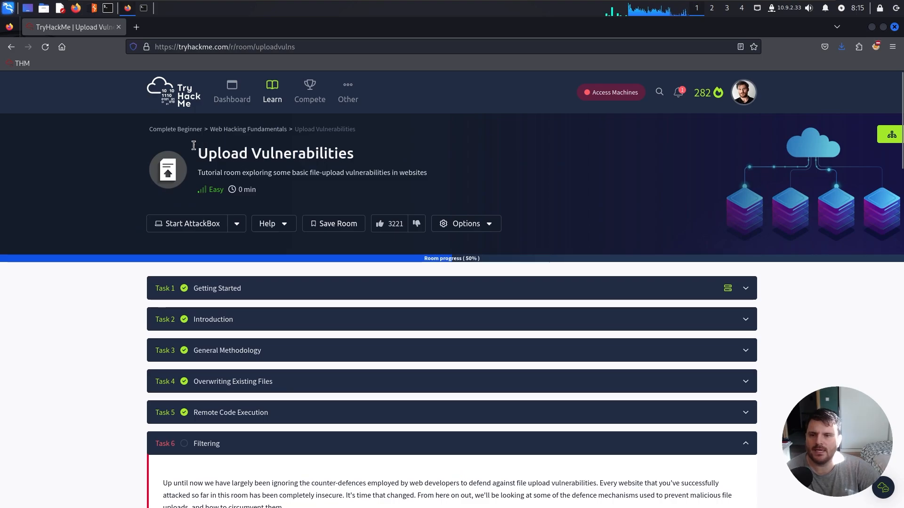
- Scroll the Upload Vulnerabilities room down to the opening explanation of Task 6 Filtering
scroll("down", 3)
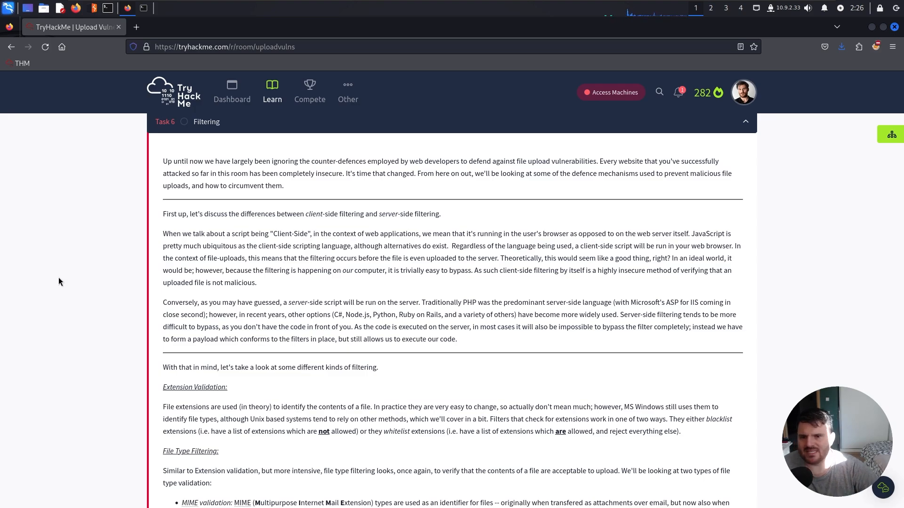
scroll("down", 3)
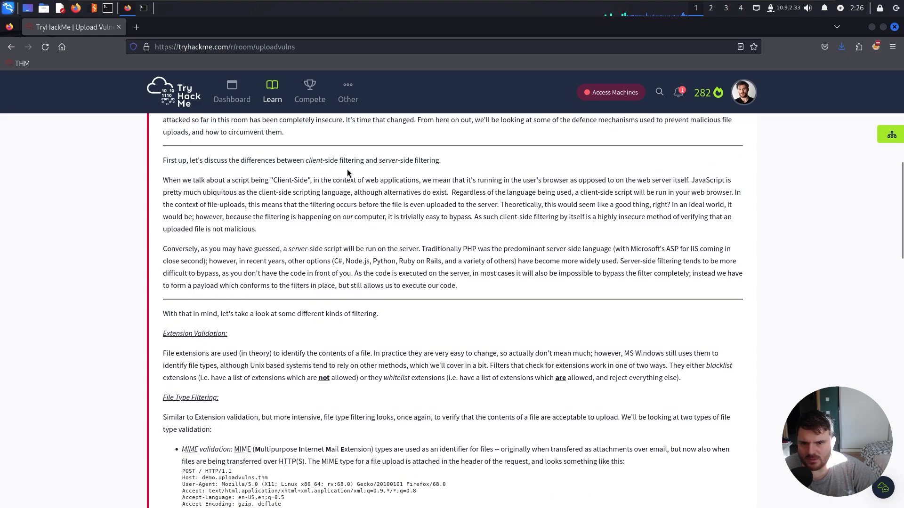
mouse_move(466, 169)
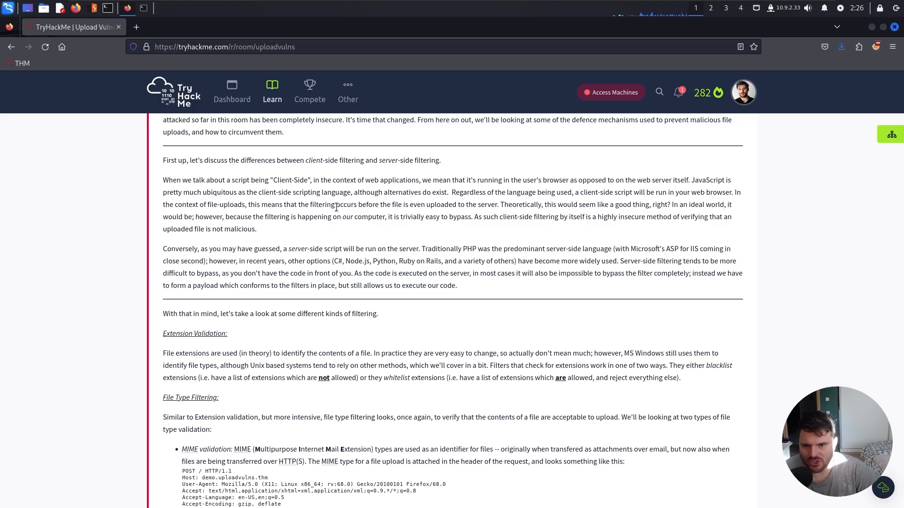
mouse_move(546, 213)
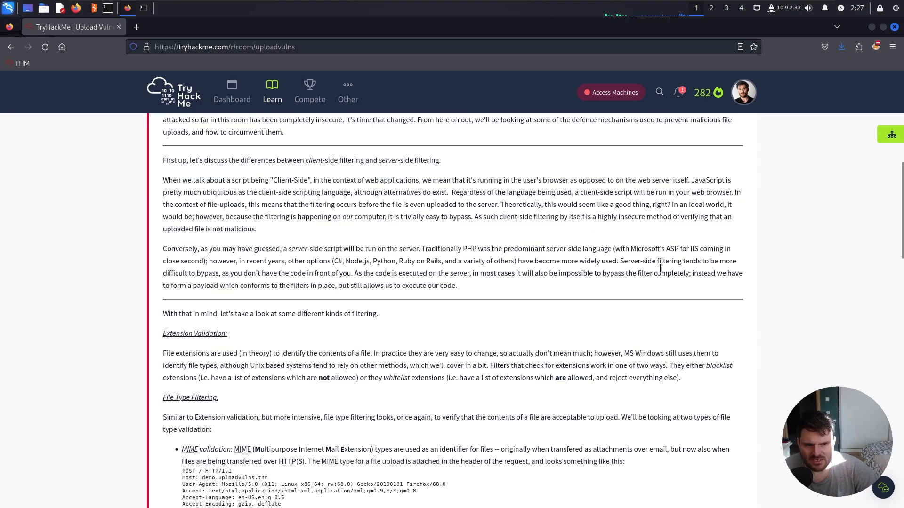
mouse_move(210, 260)
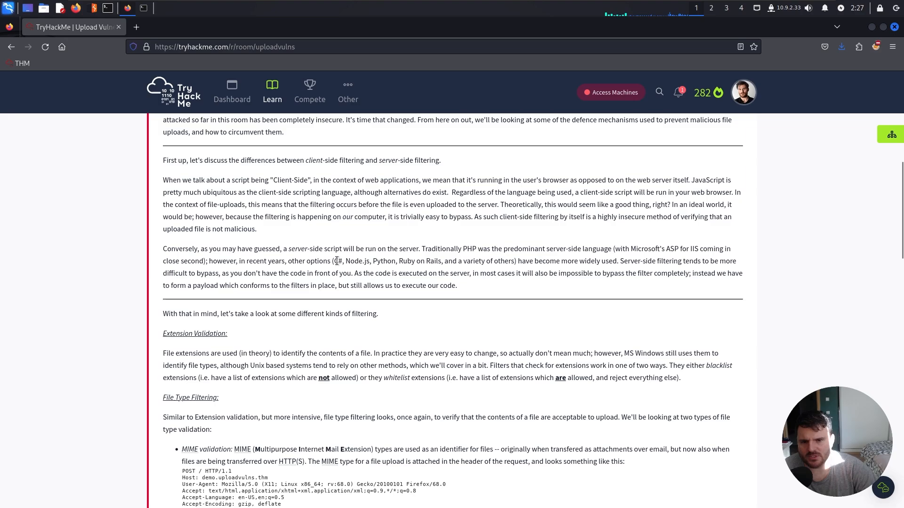
mouse_move(428, 272)
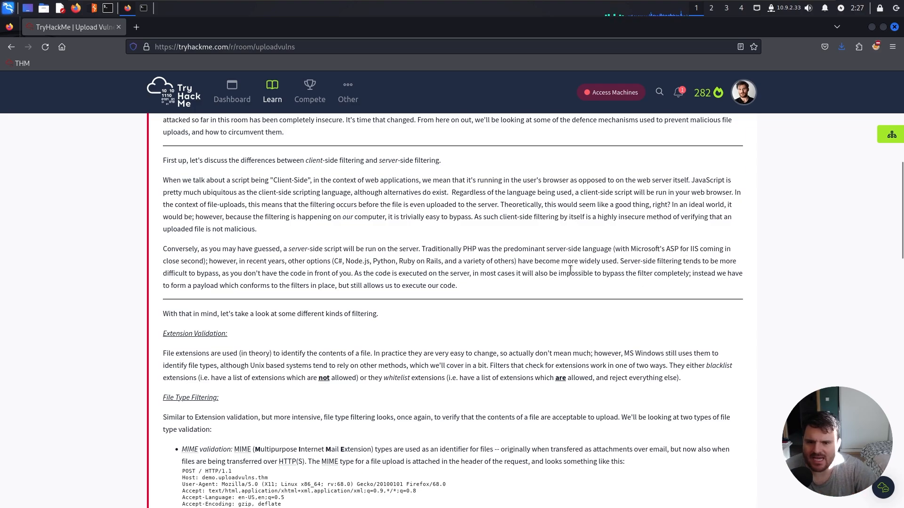
mouse_move(490, 288)
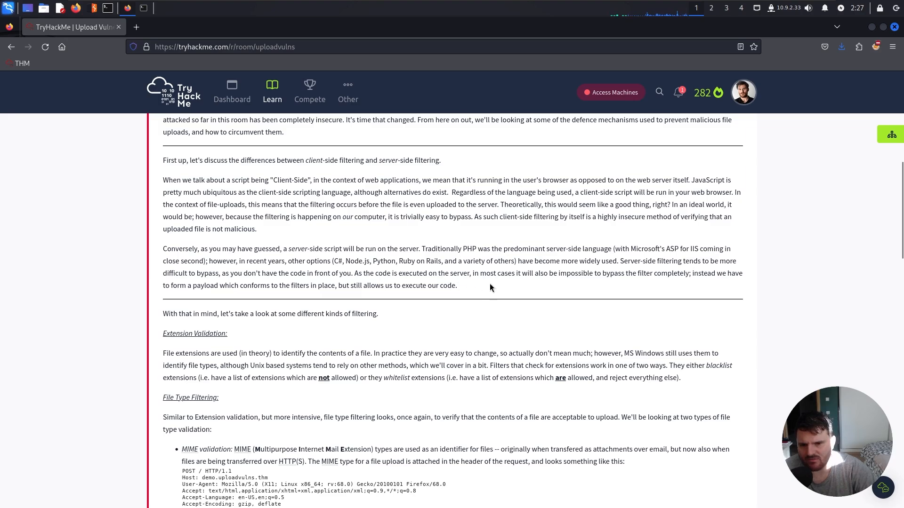
left_click_drag(221, 272, 351, 273)
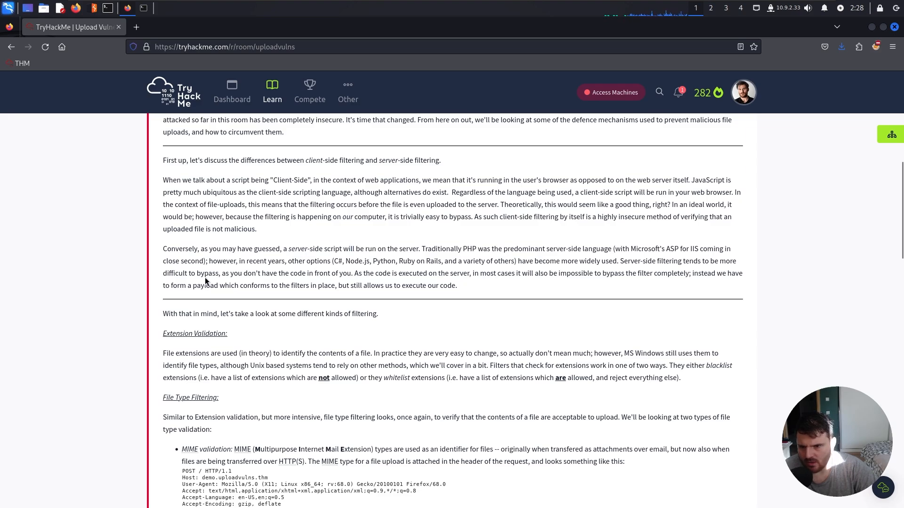
mouse_move(305, 175)
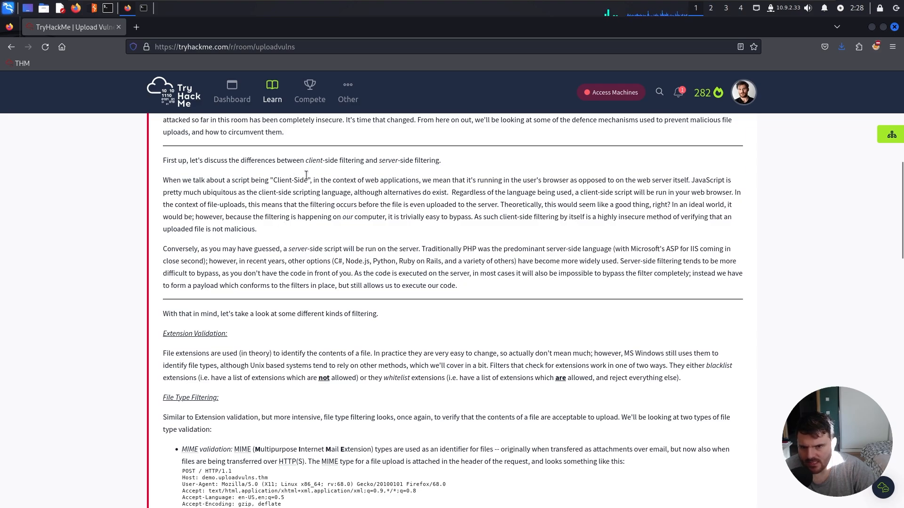
mouse_move(517, 305)
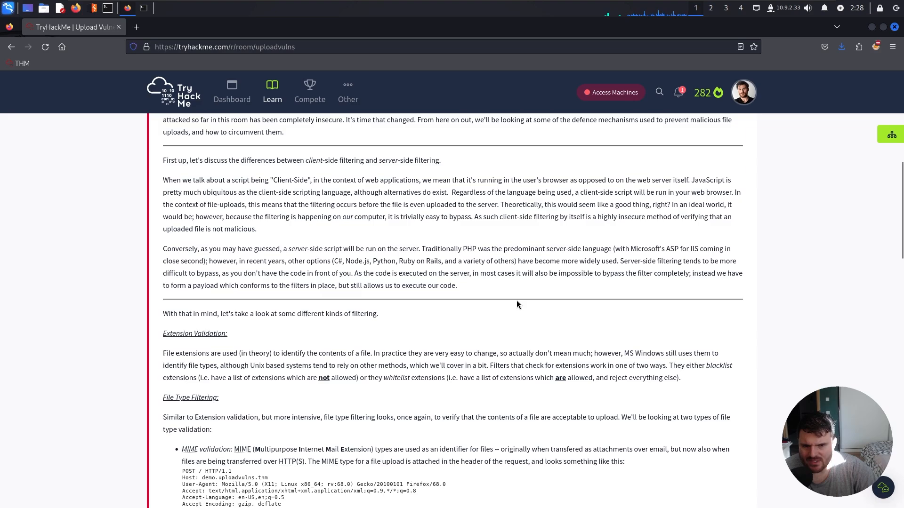
mouse_move(608, 290)
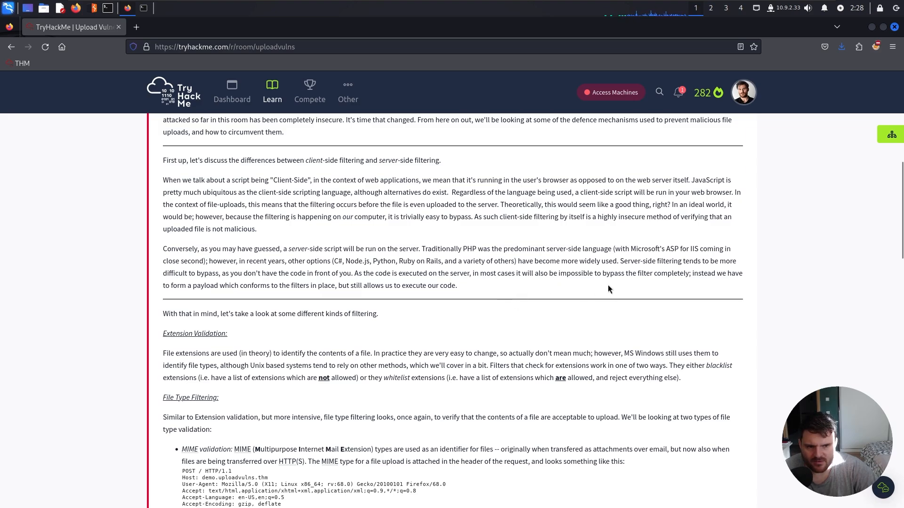
- Scroll to the Extension Validation and File Type Filtering sections, selecting the MIME validation paragraph while reading
scroll("down", 3)
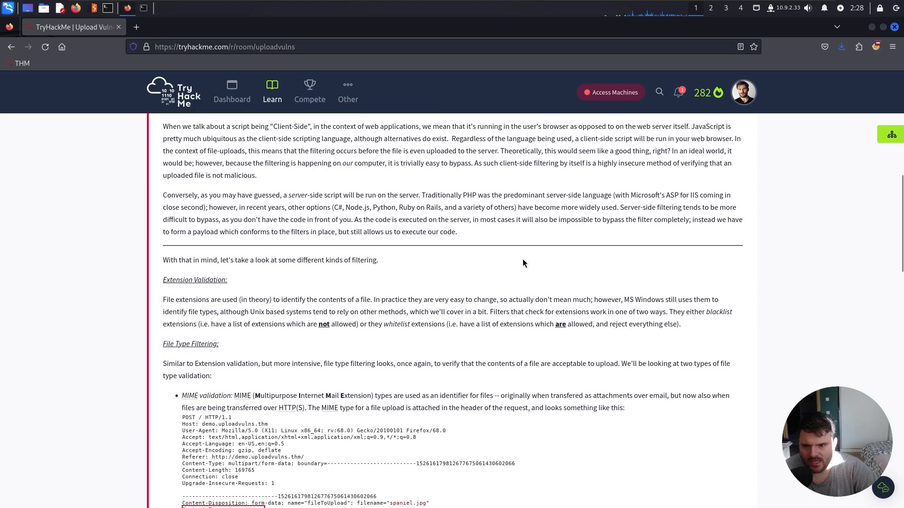
mouse_move(373, 249)
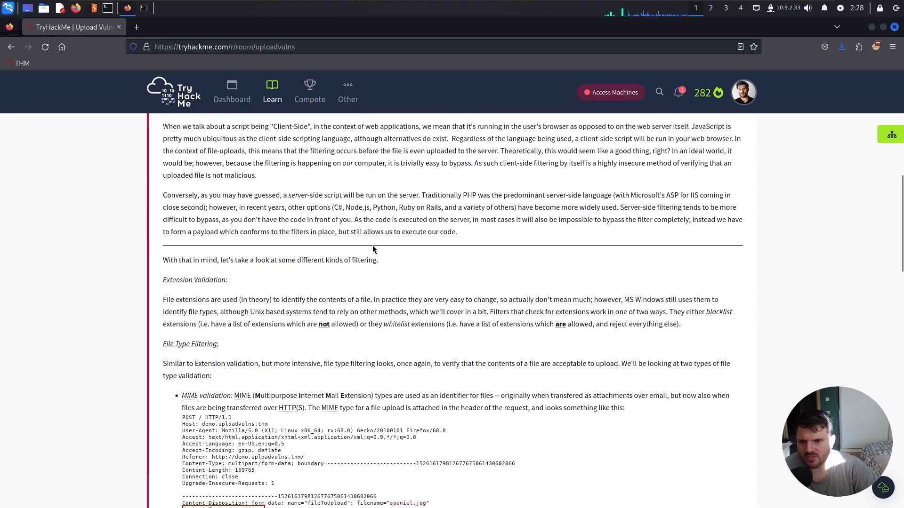
mouse_move(384, 256)
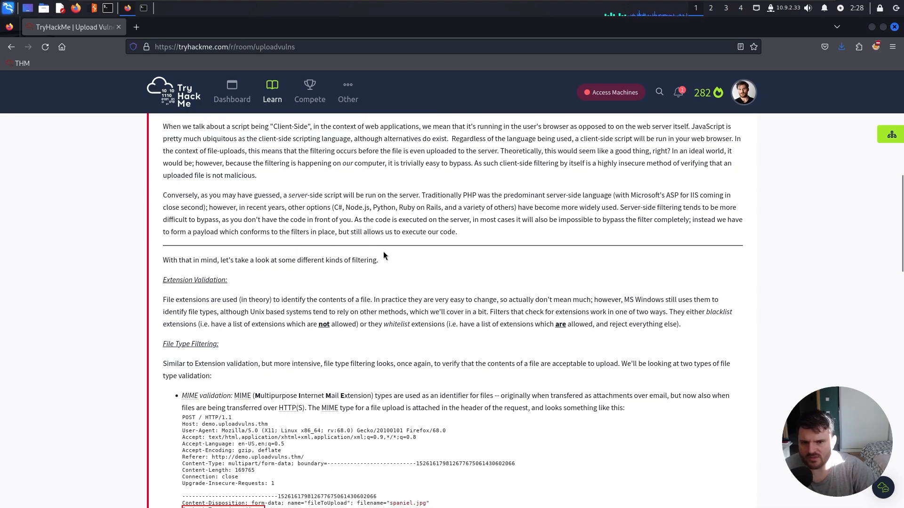
mouse_move(458, 246)
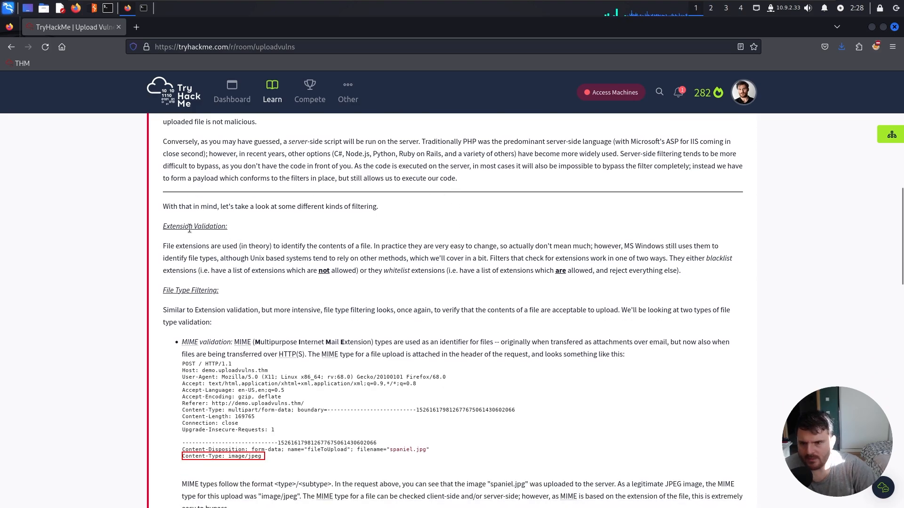
mouse_move(285, 218)
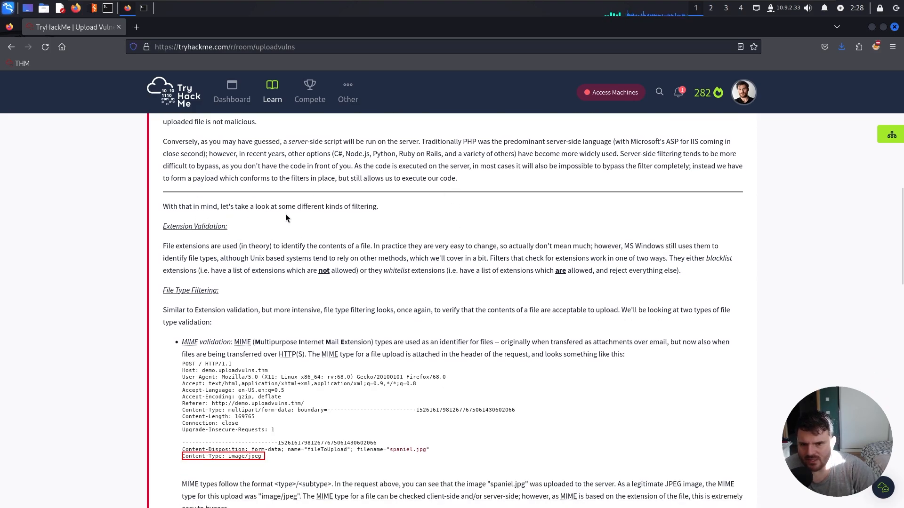
scroll("down", 3)
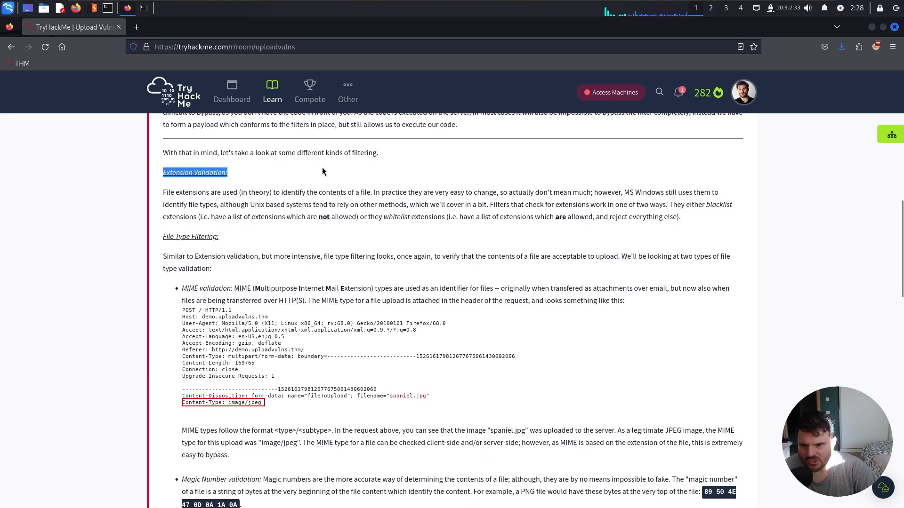
scroll("down", 3)
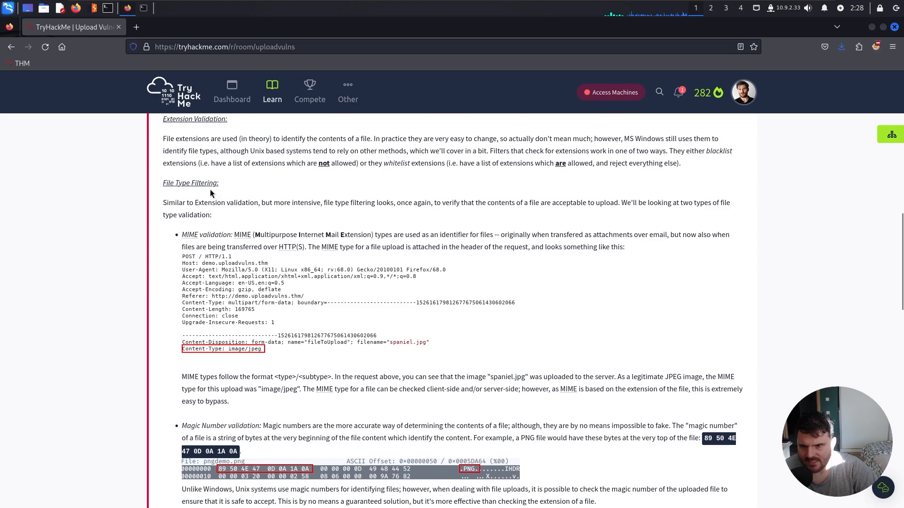
left_click_drag(164, 138, 703, 139)
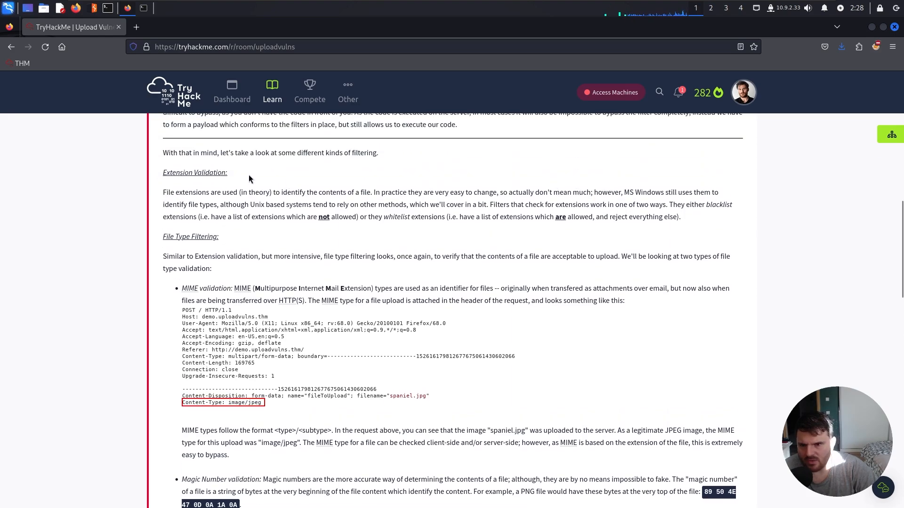
mouse_move(294, 203)
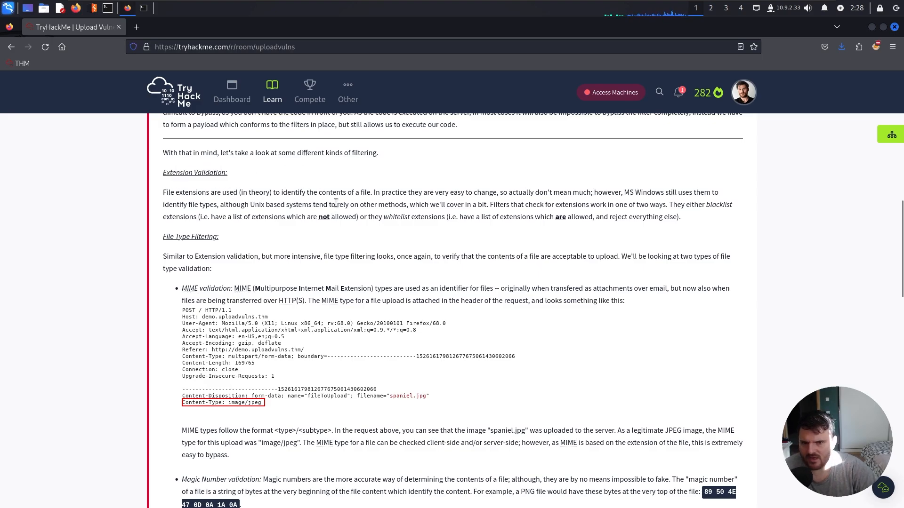
mouse_move(555, 175)
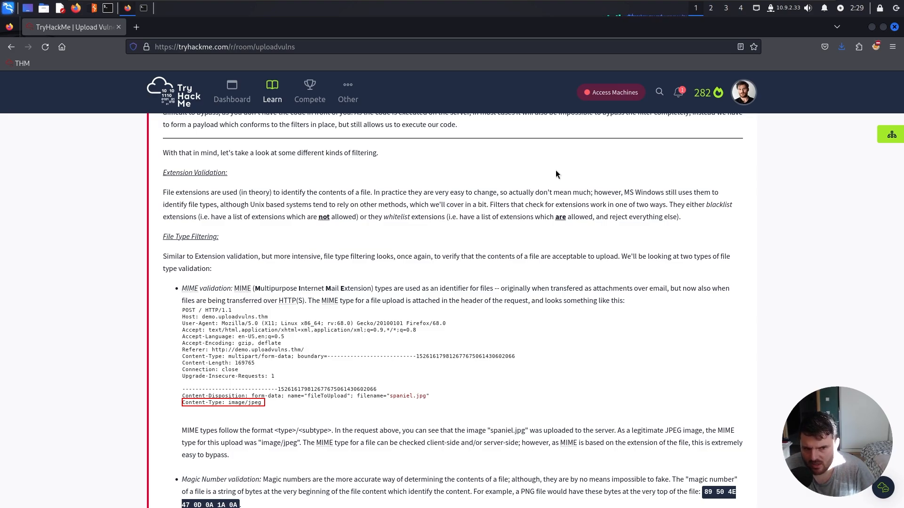
mouse_move(537, 174)
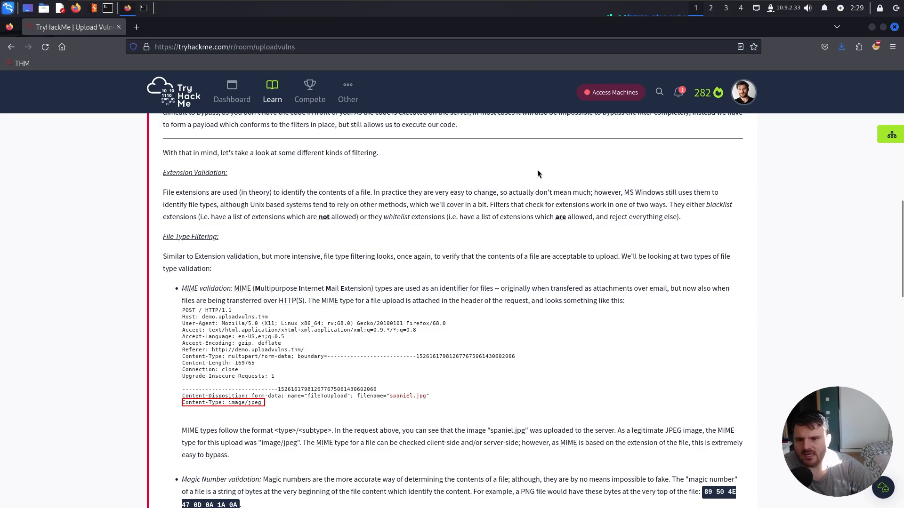
mouse_move(289, 242)
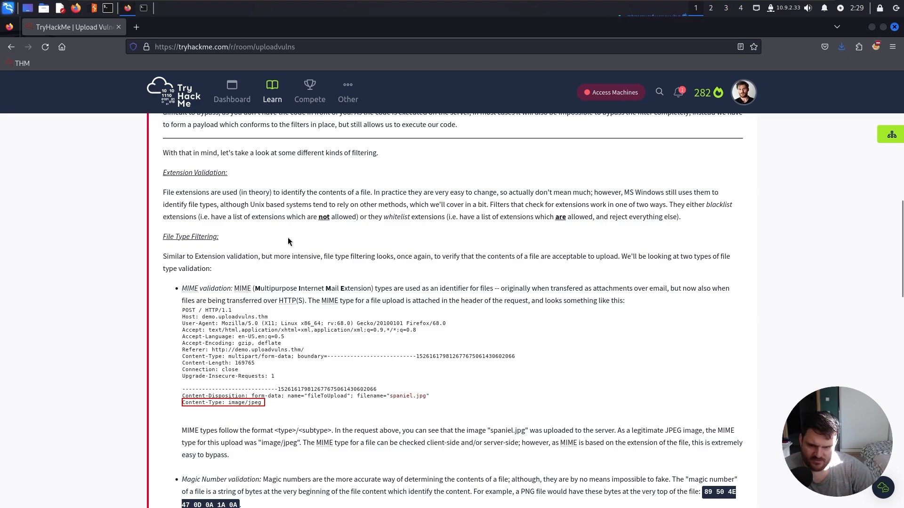
scroll("down", 3)
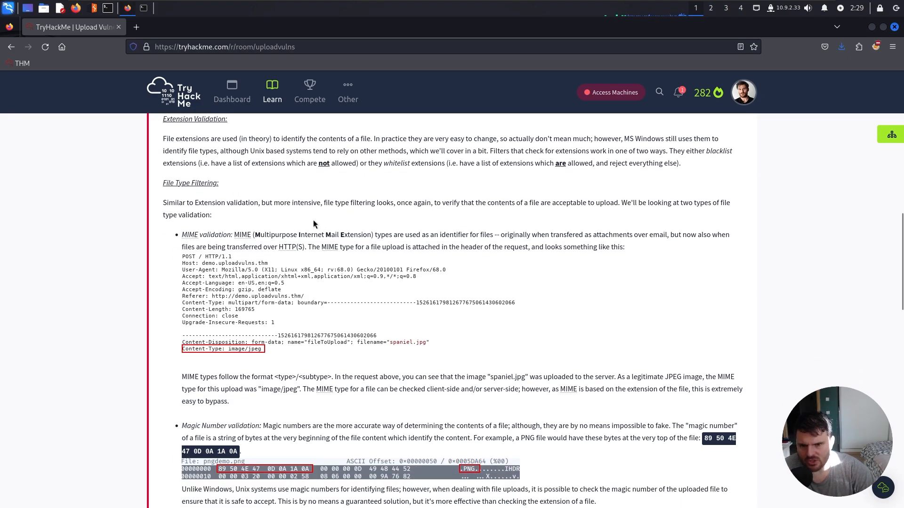
mouse_move(362, 216)
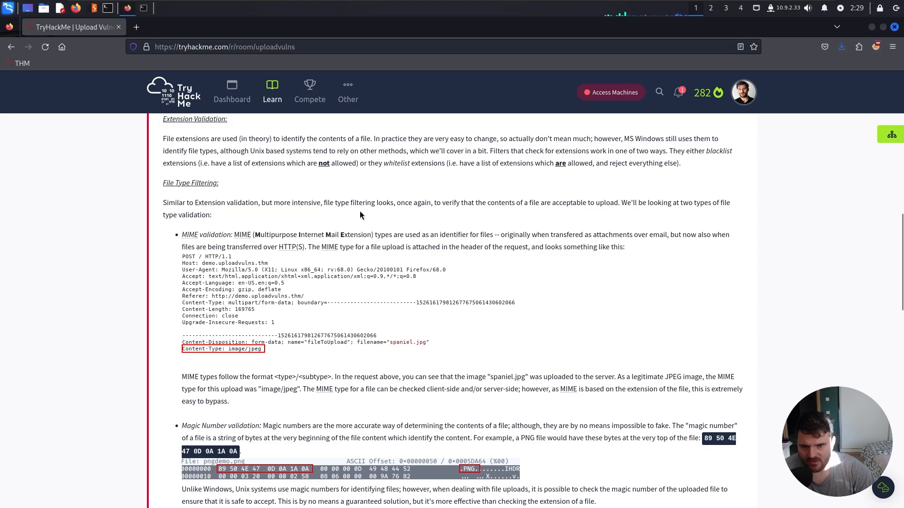
mouse_move(400, 215)
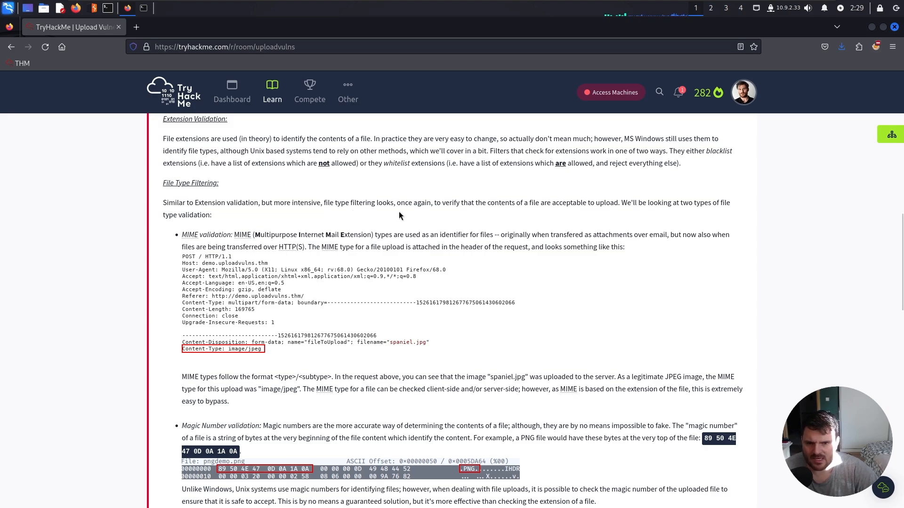
mouse_move(683, 218)
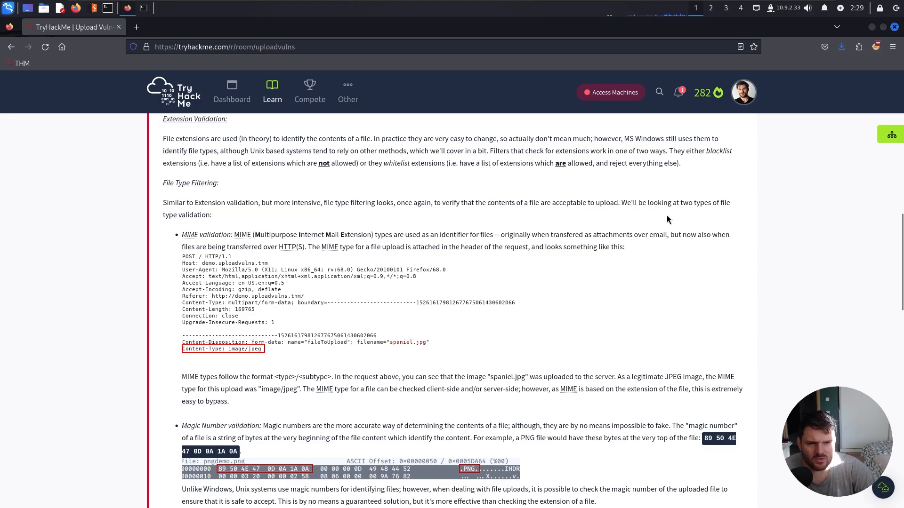
mouse_move(706, 218)
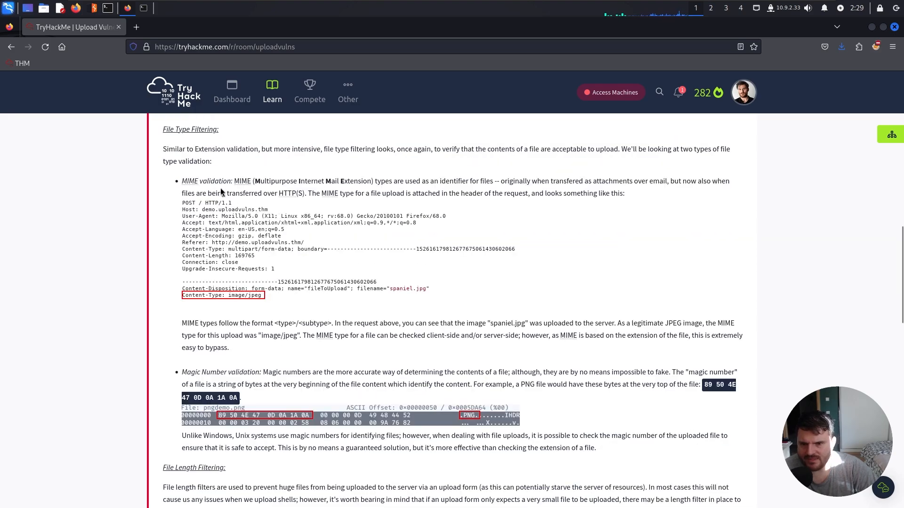
mouse_move(337, 191)
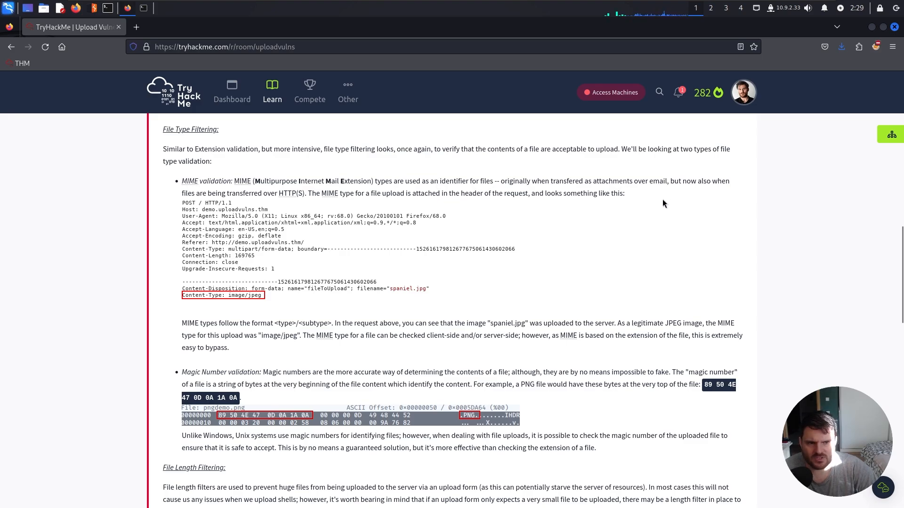
mouse_move(704, 198)
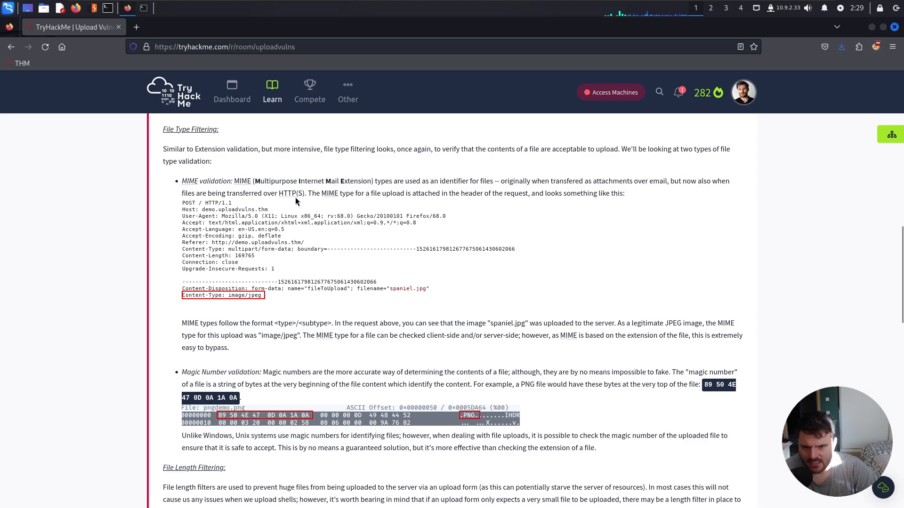
mouse_move(369, 209)
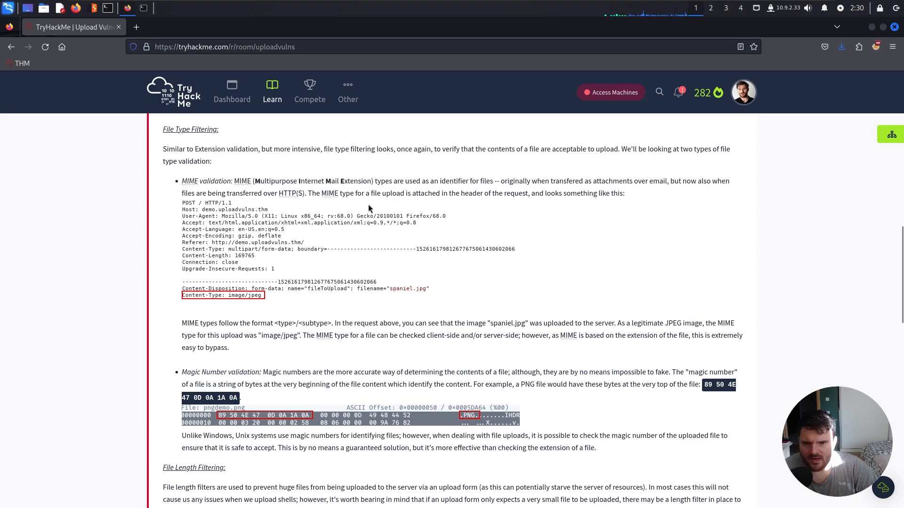
mouse_move(536, 207)
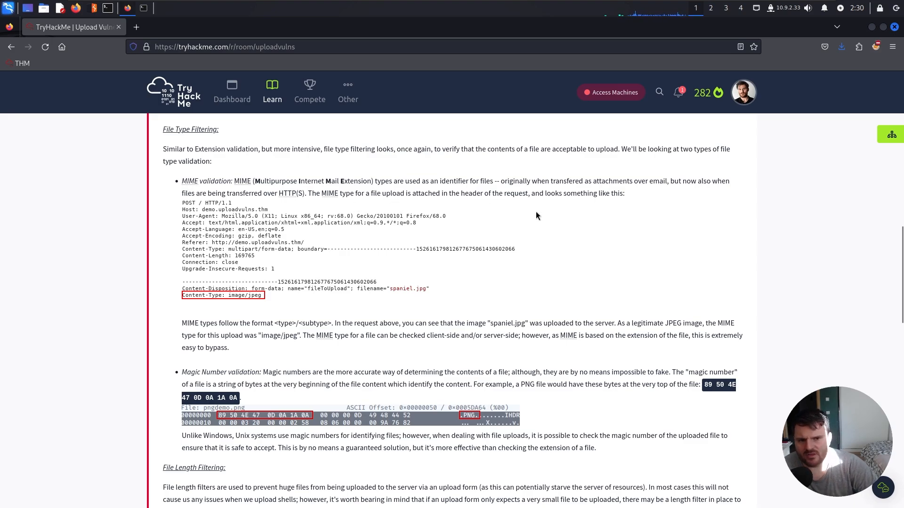
mouse_move(187, 307)
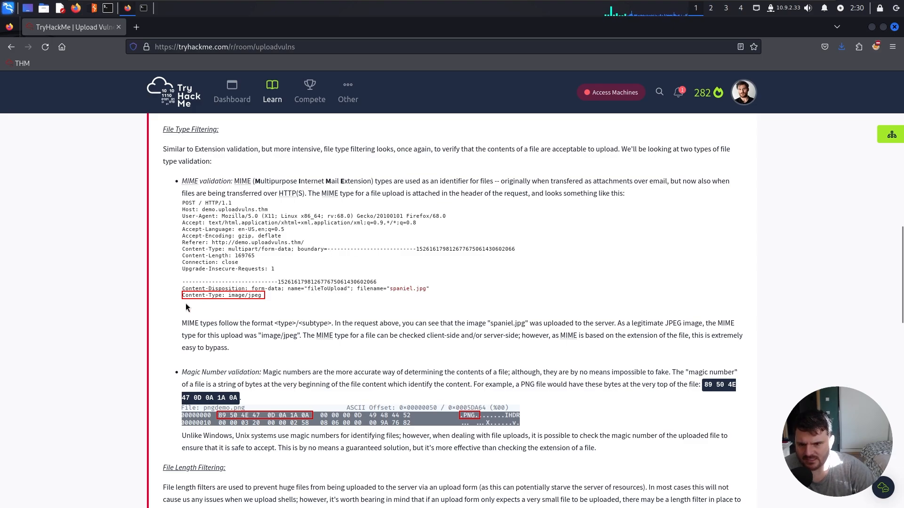
mouse_move(257, 300)
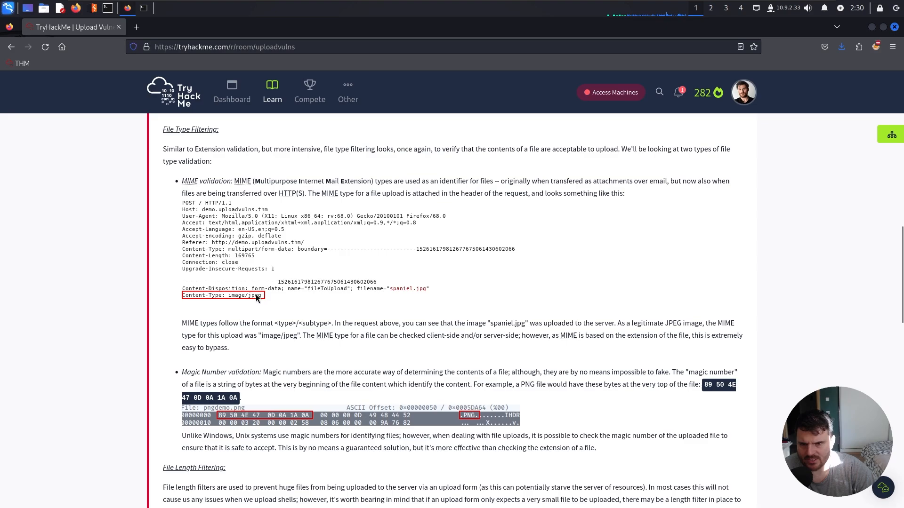
scroll("down", 3)
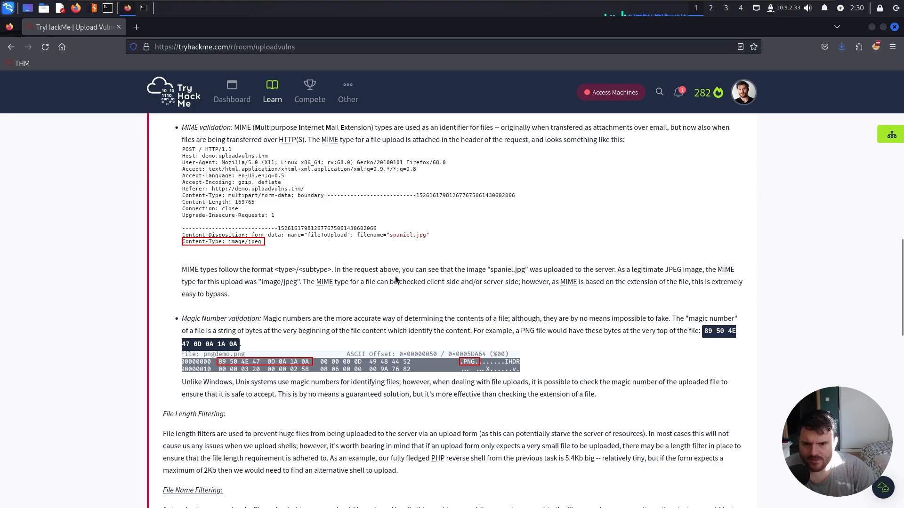
mouse_move(542, 280)
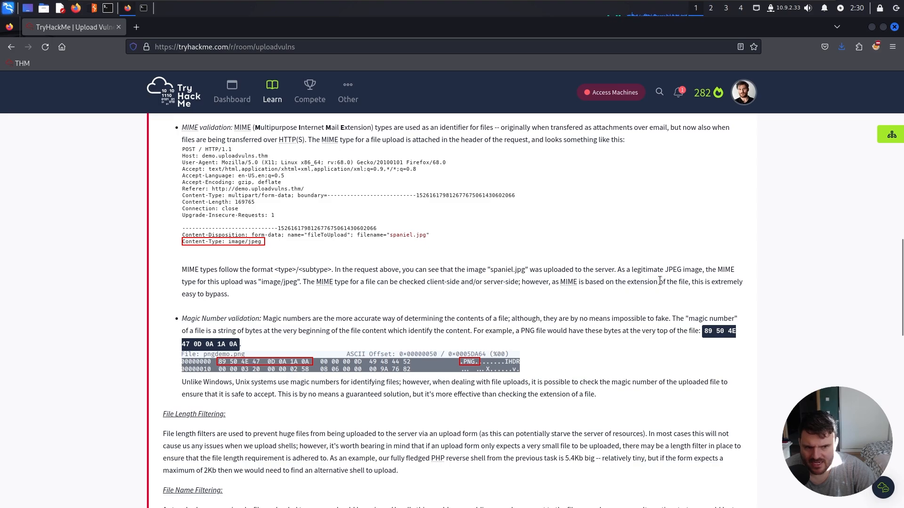
mouse_move(666, 282)
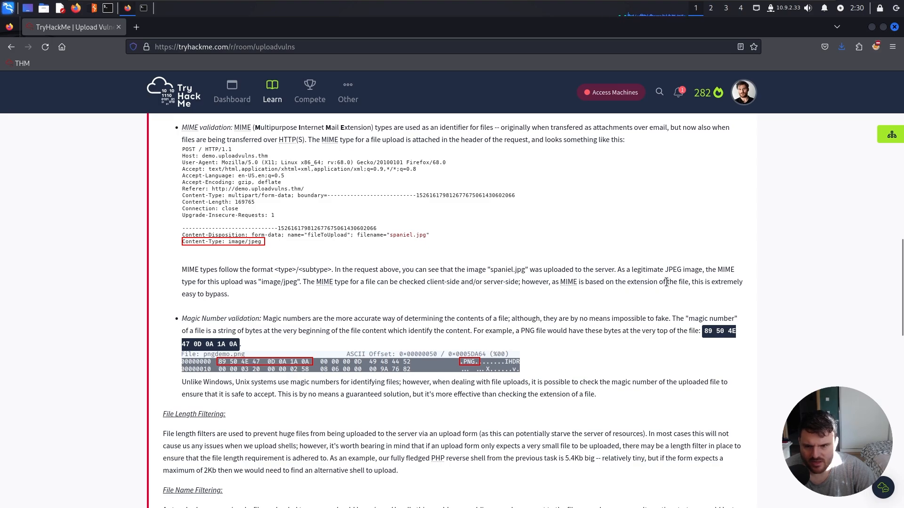
mouse_move(257, 293)
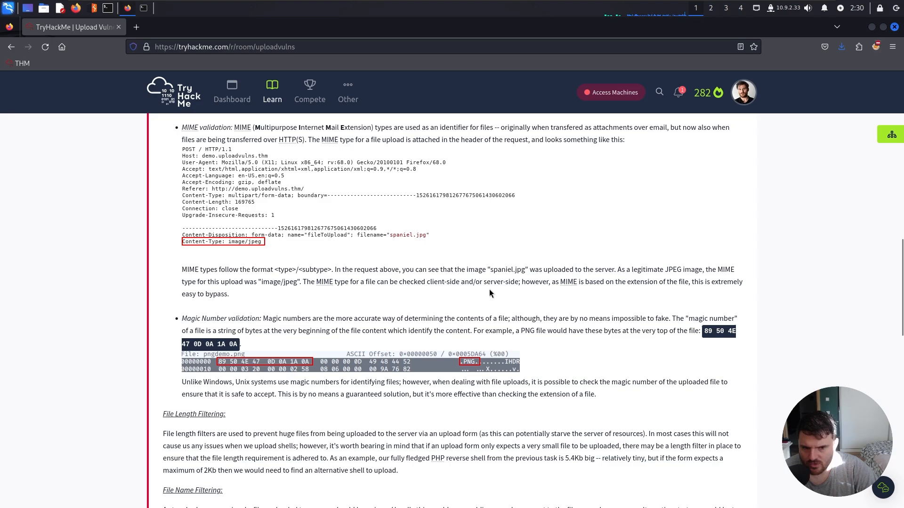
mouse_move(665, 300)
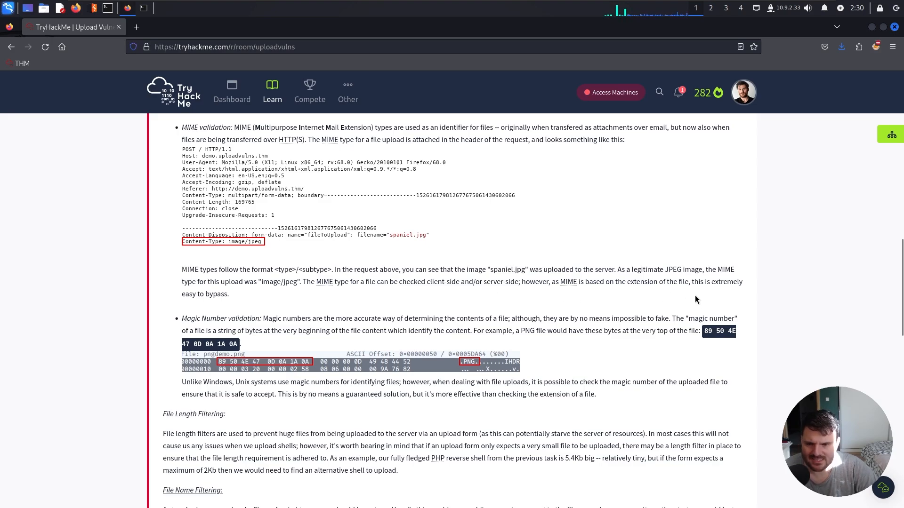
scroll("down", 3)
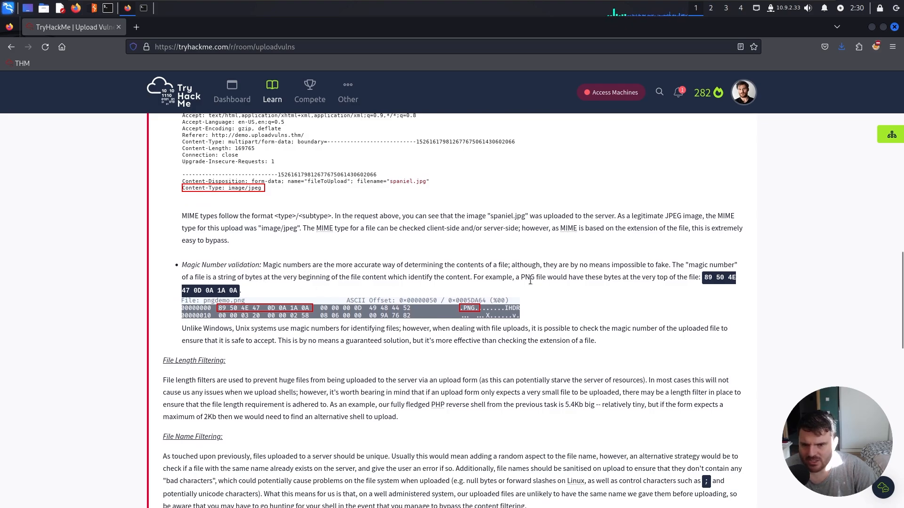
mouse_move(560, 290)
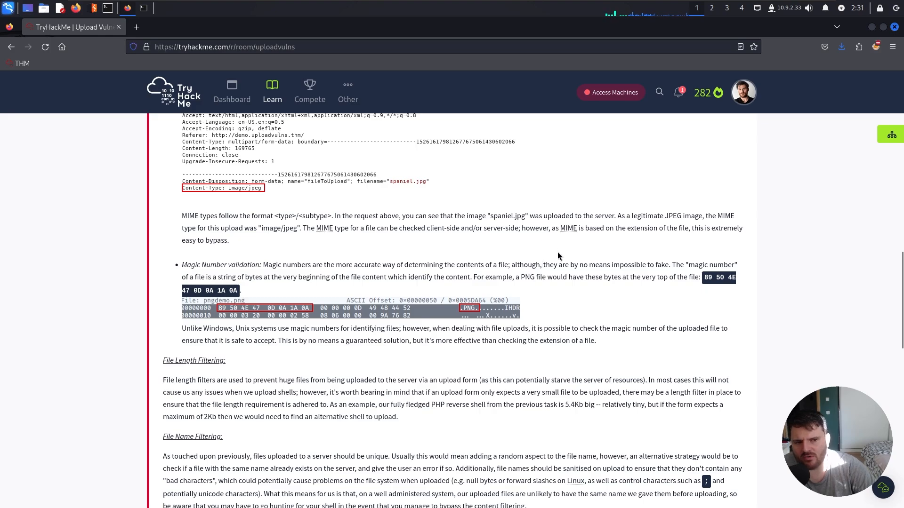
scroll("down", 3)
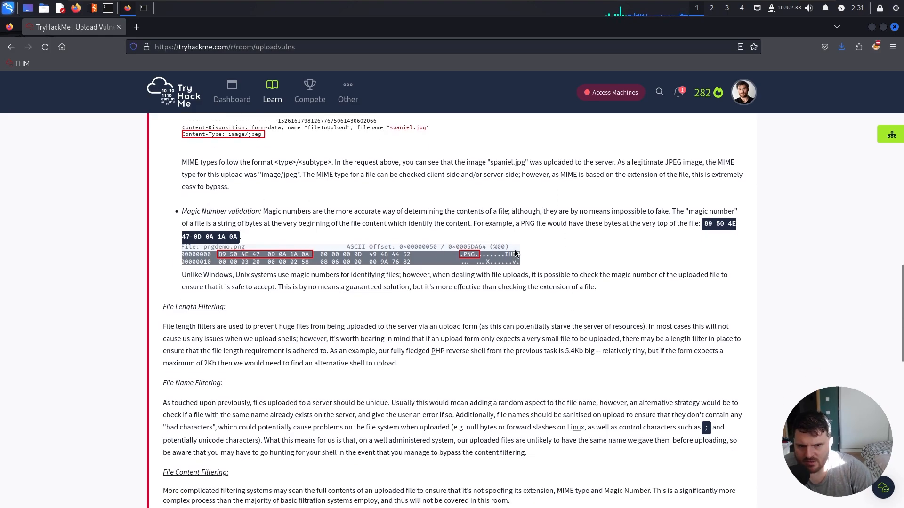
scroll("down", 3)
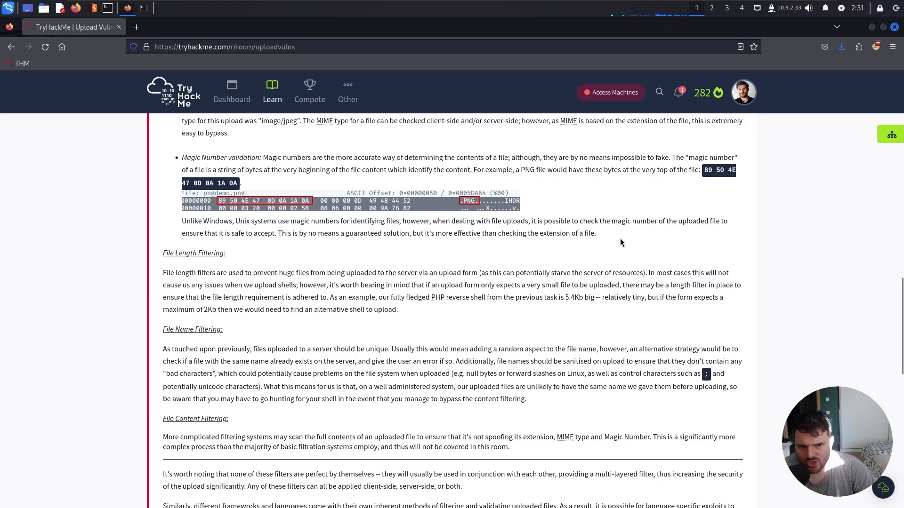
mouse_move(691, 237)
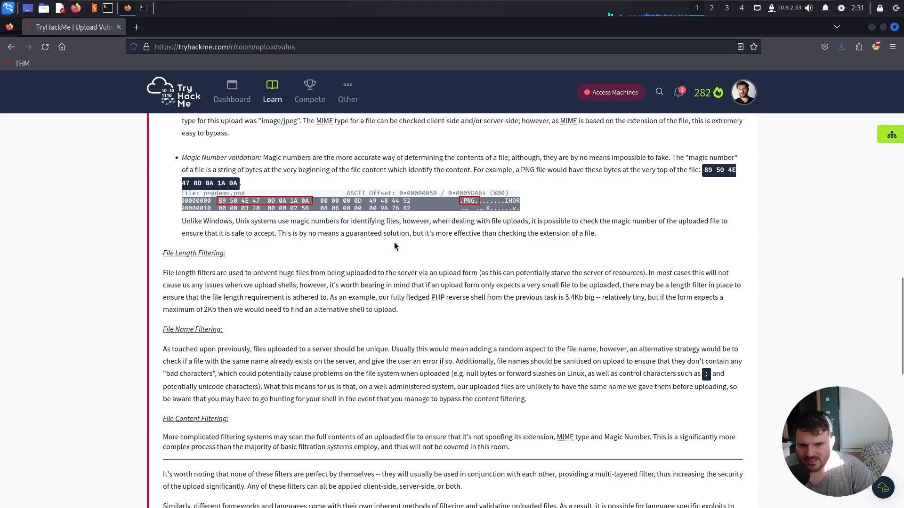
mouse_move(539, 249)
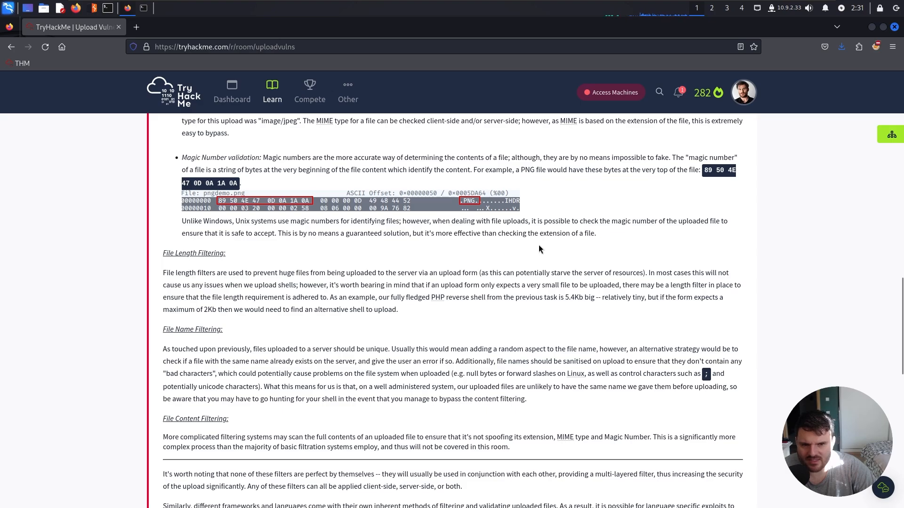
scroll("down", 3)
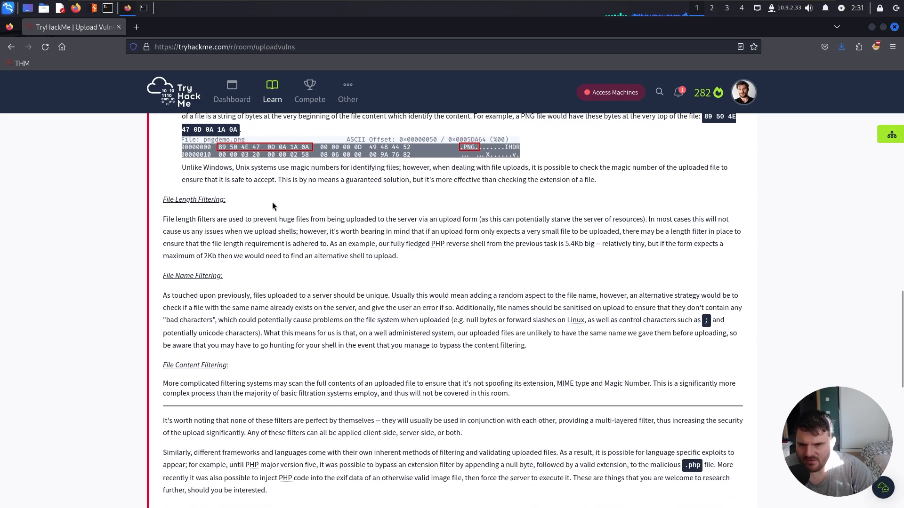
scroll("down", 3)
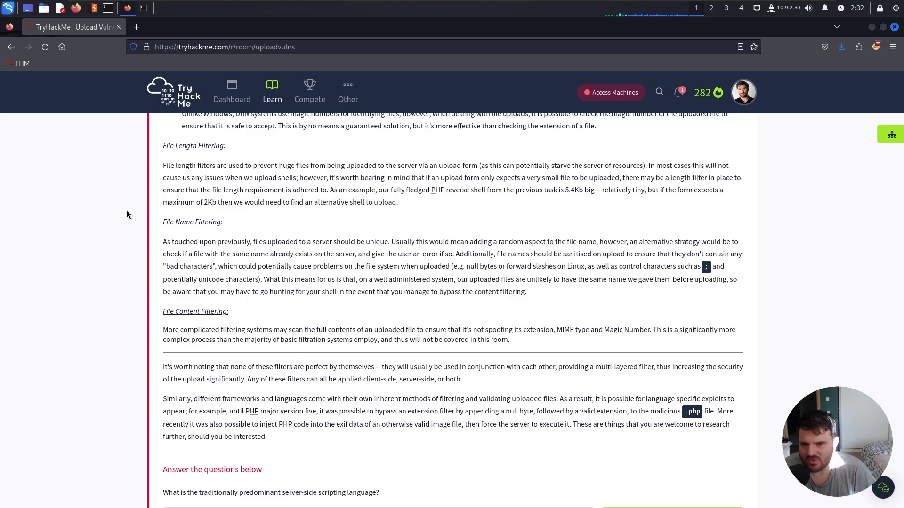
mouse_move(173, 218)
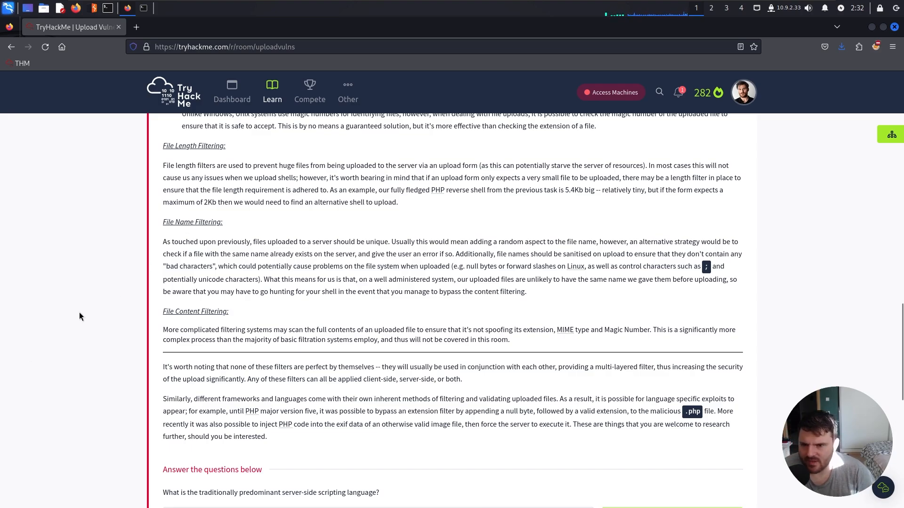
mouse_move(307, 248)
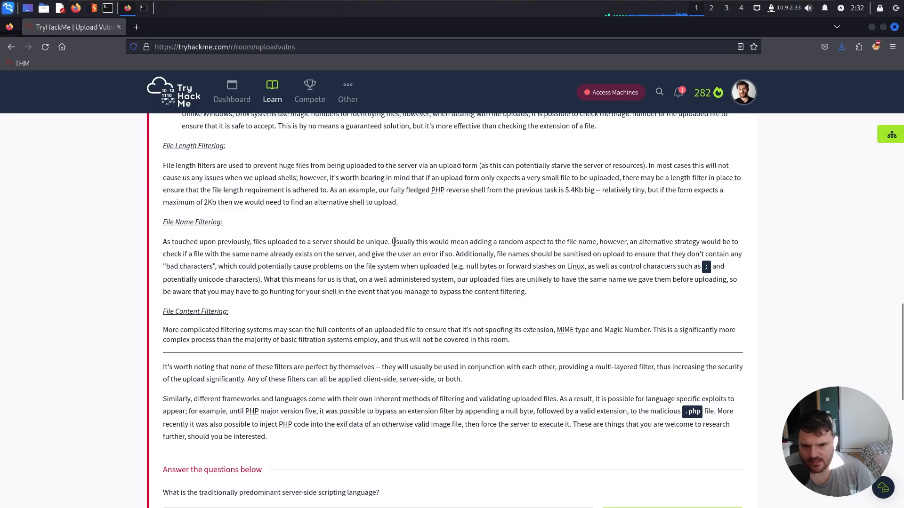
mouse_move(502, 241)
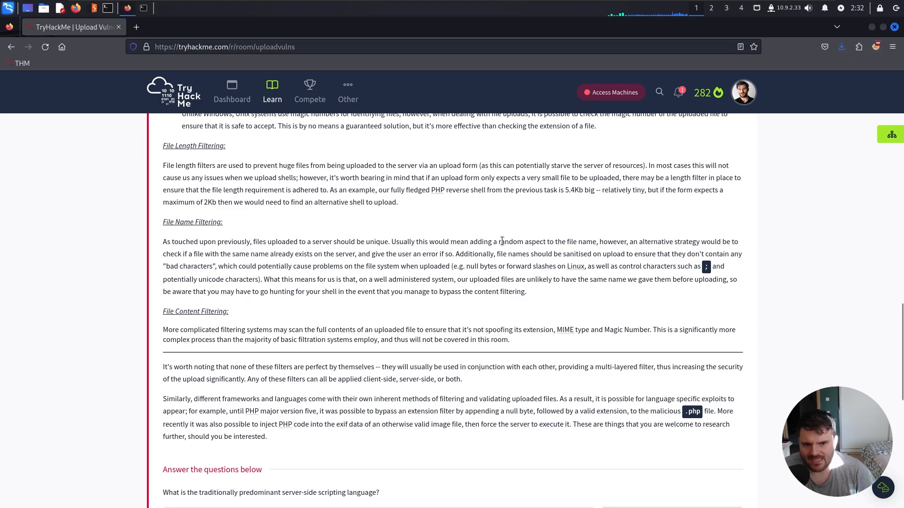
mouse_move(545, 233)
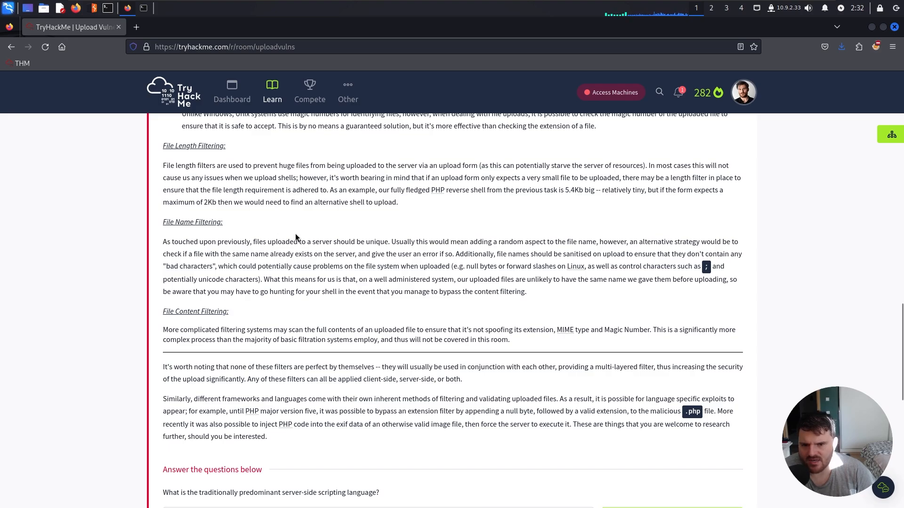
mouse_move(399, 254)
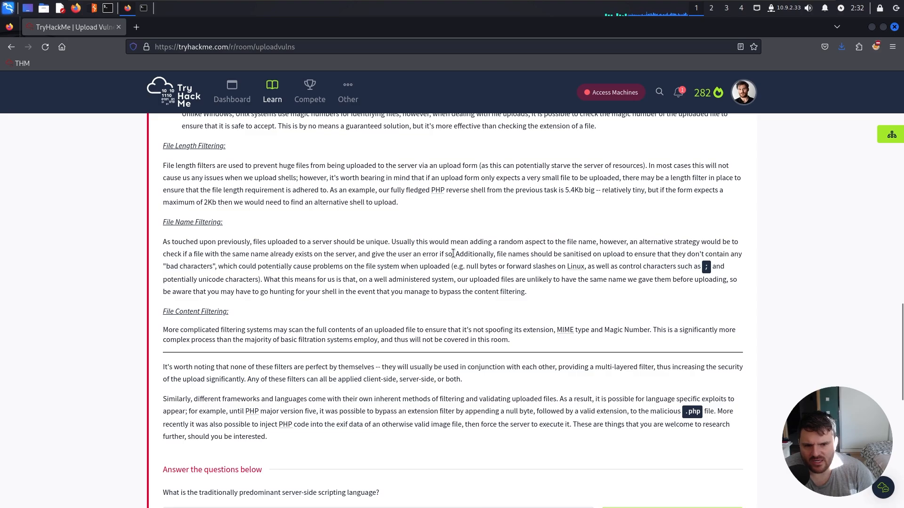
mouse_move(568, 264)
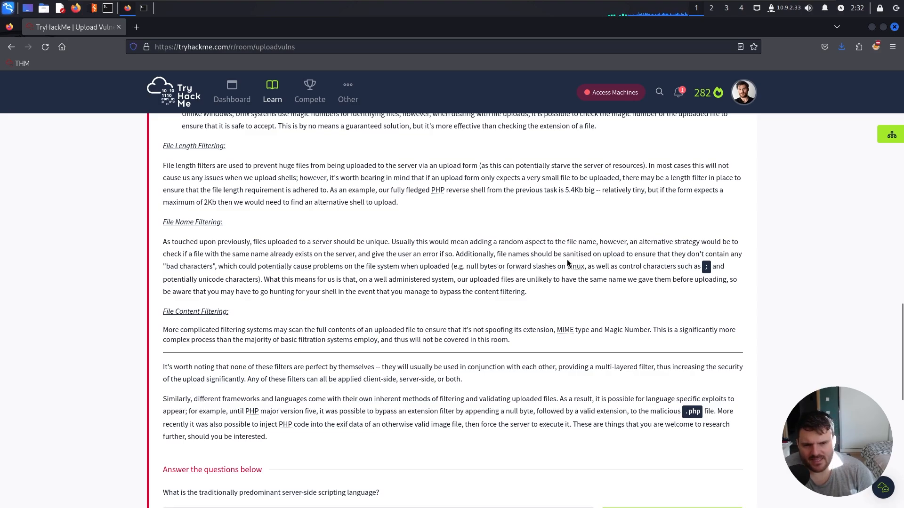
mouse_move(627, 263)
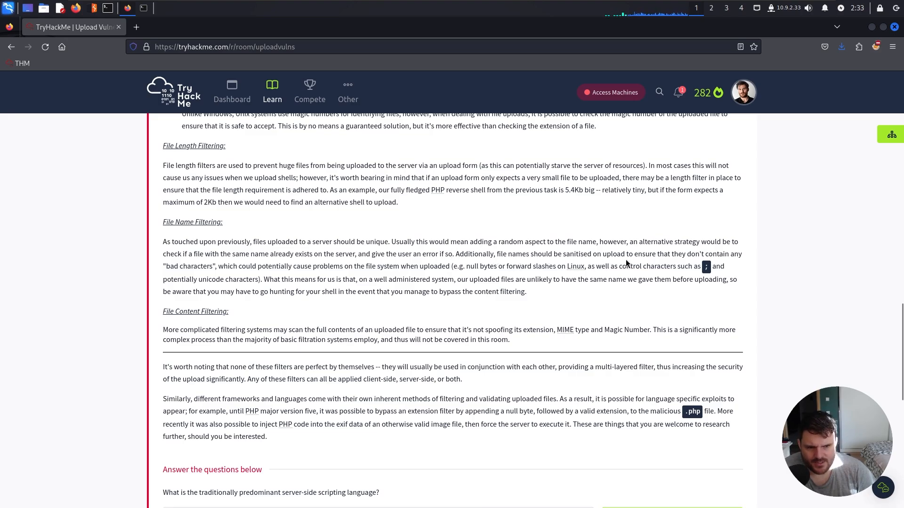
mouse_move(697, 265)
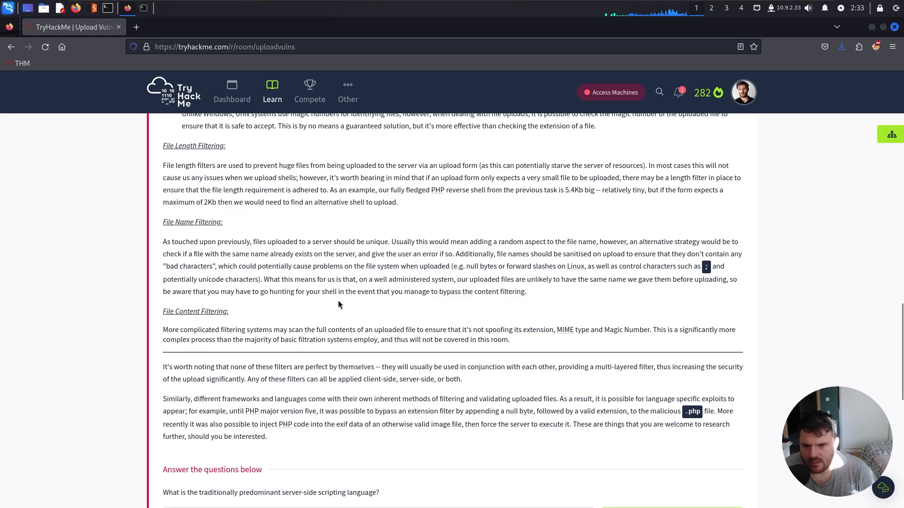
mouse_move(403, 305)
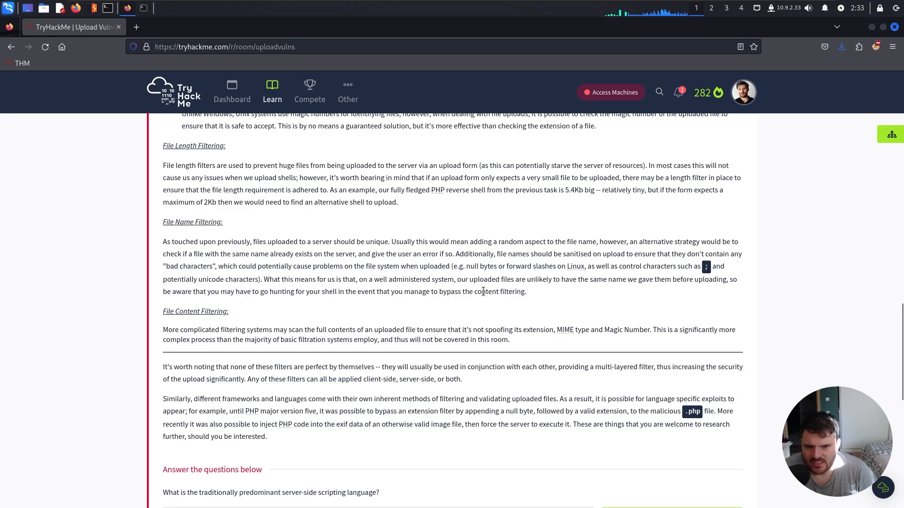
mouse_move(561, 293)
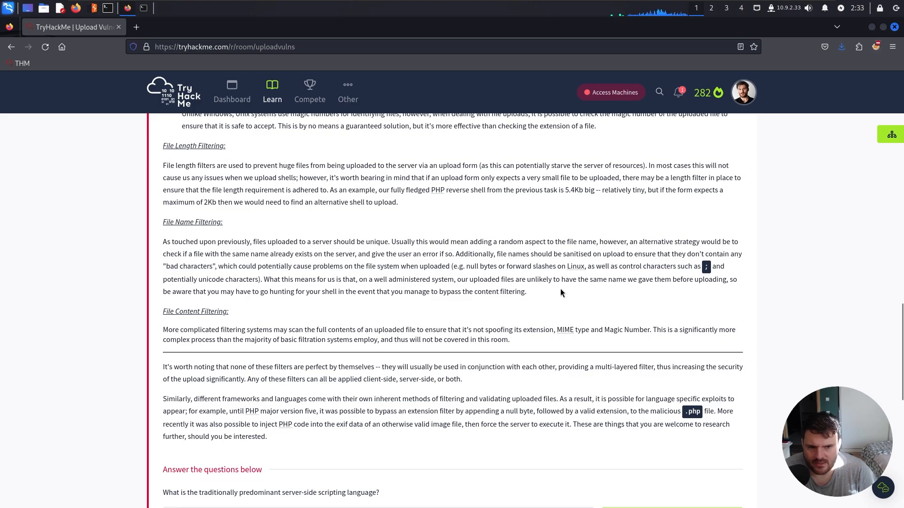
mouse_move(698, 292)
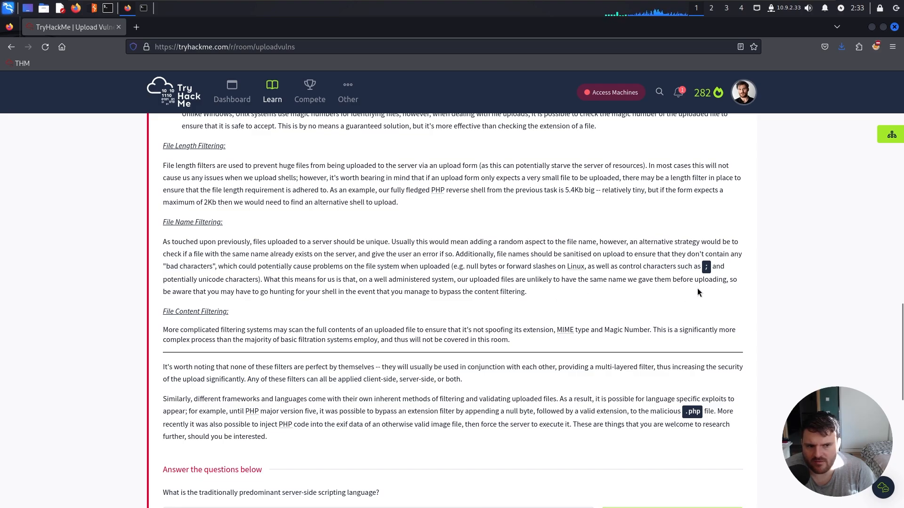
mouse_move(247, 306)
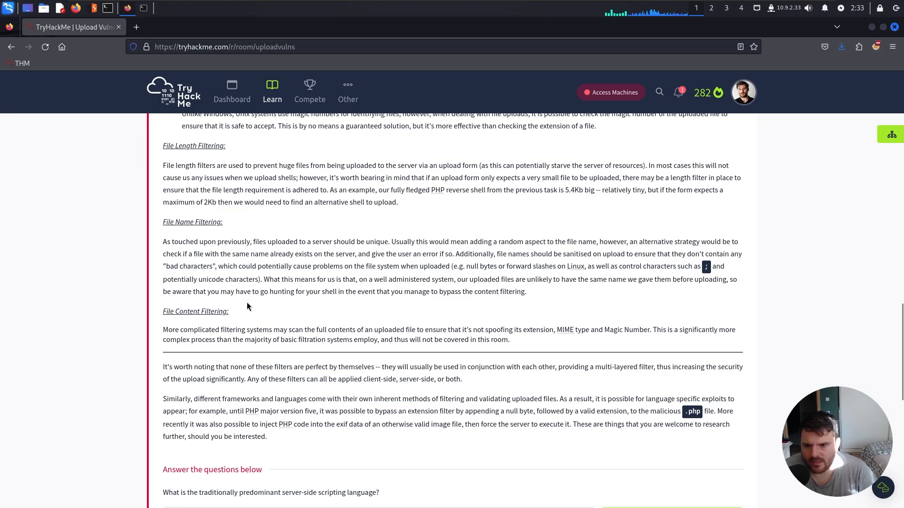
mouse_move(313, 305)
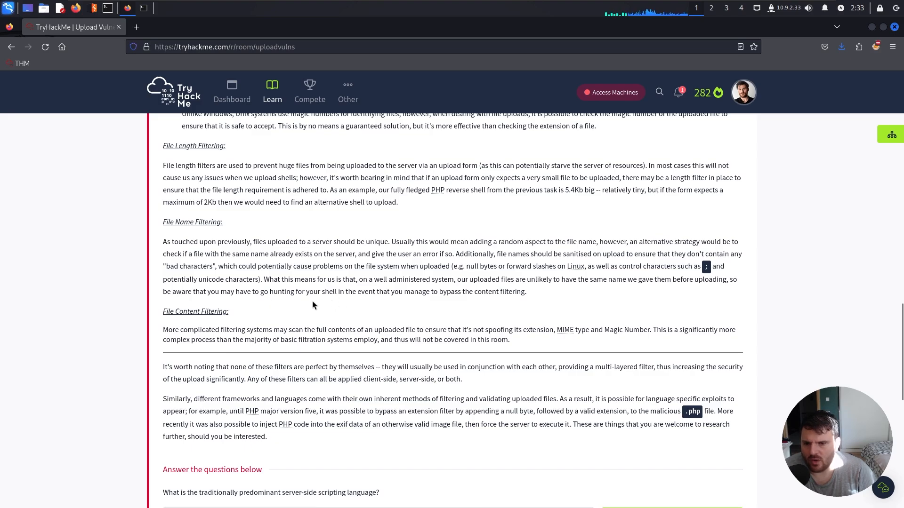
mouse_move(609, 315)
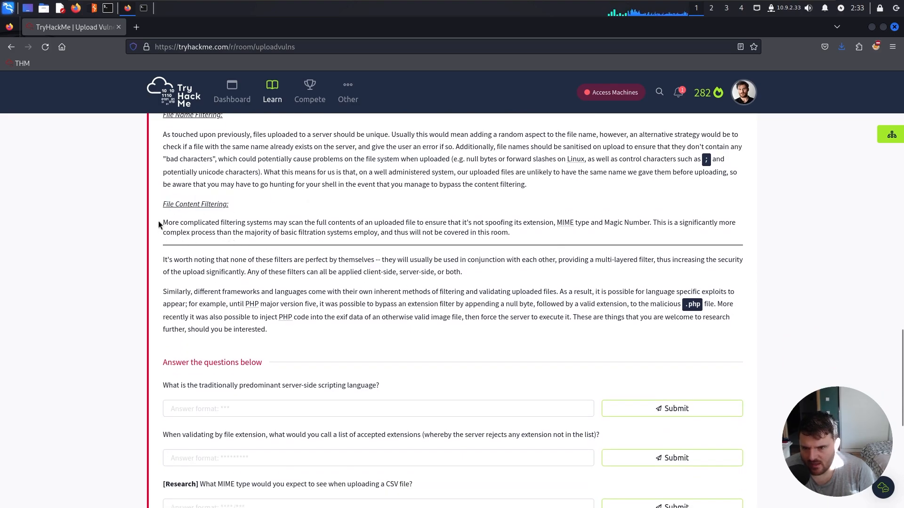
mouse_move(280, 232)
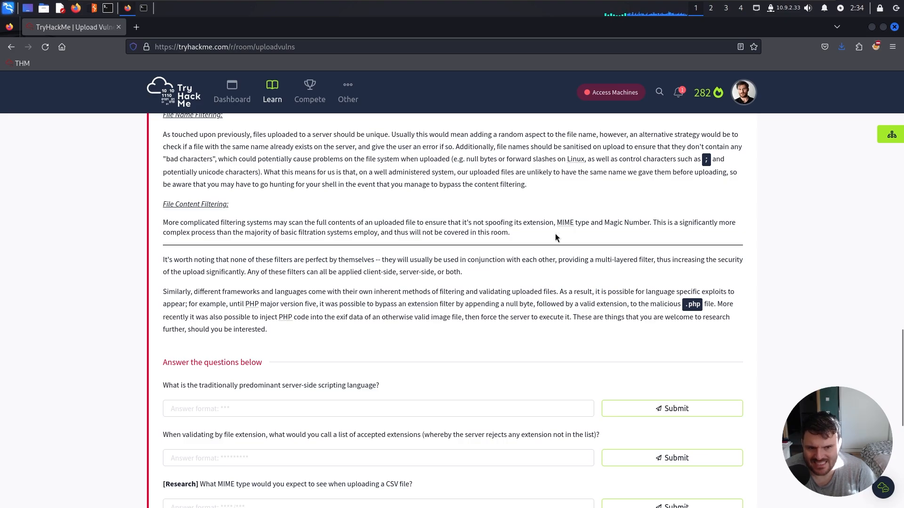
mouse_move(594, 226)
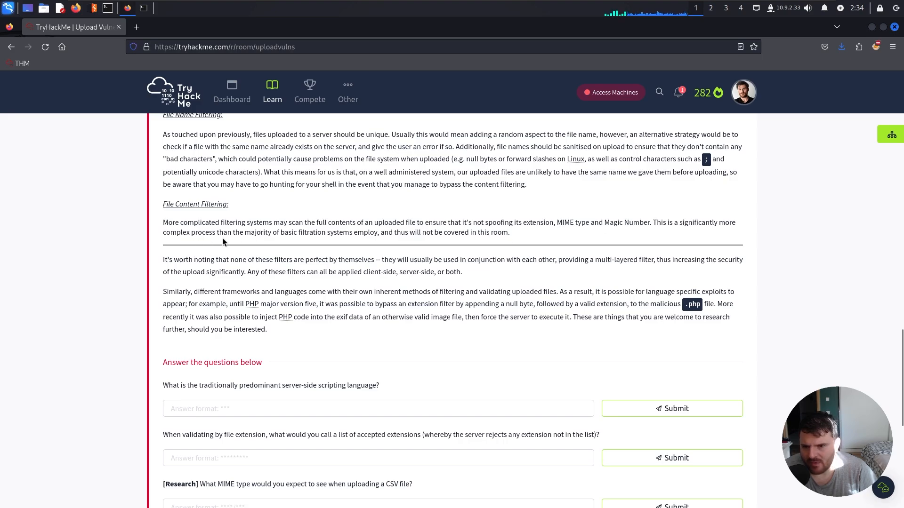
mouse_move(367, 244)
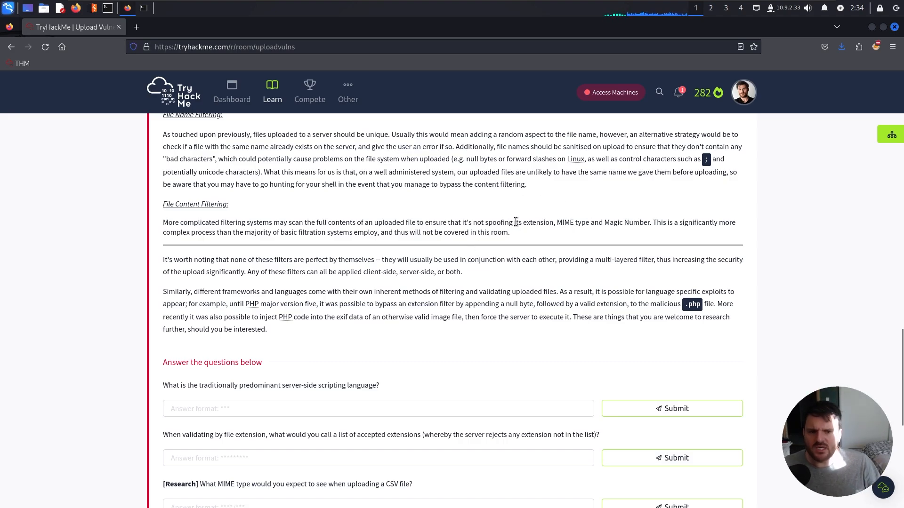
scroll("down", 3)
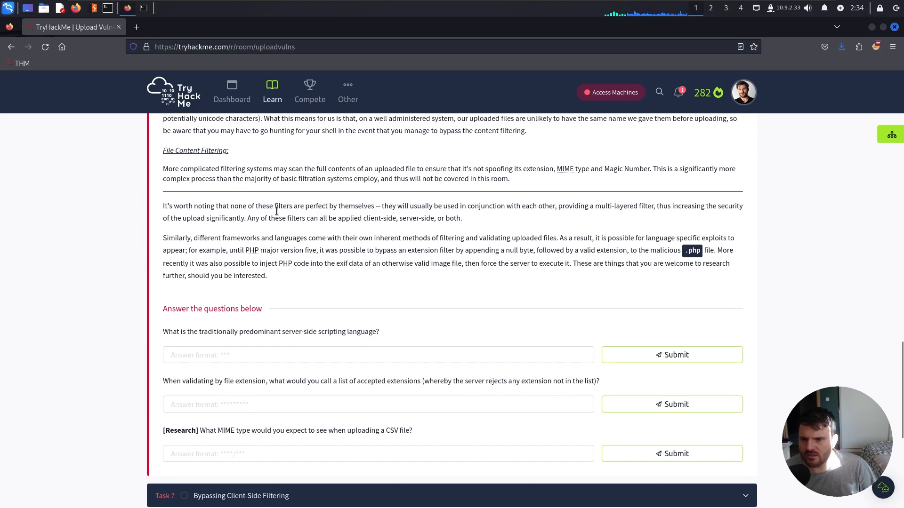
left_click_drag(486, 168, 552, 168)
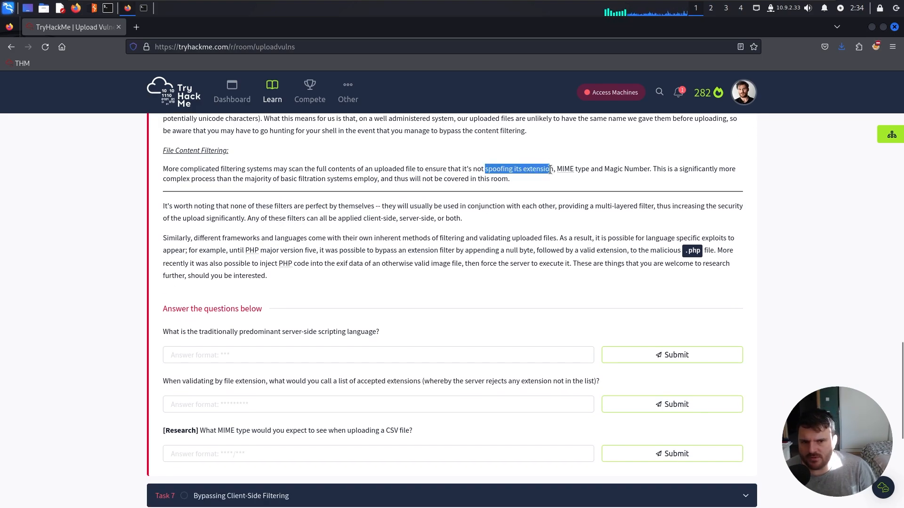
left_click(505, 174)
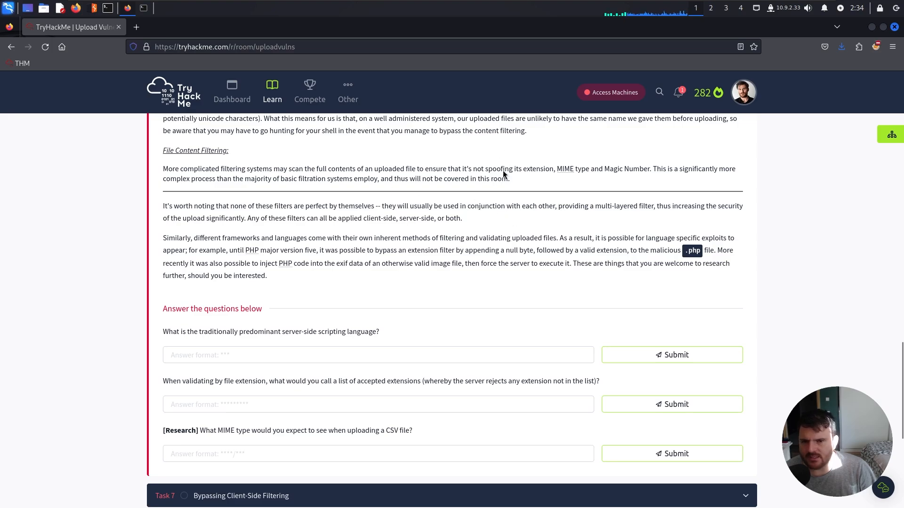
left_click_drag(486, 169, 570, 169)
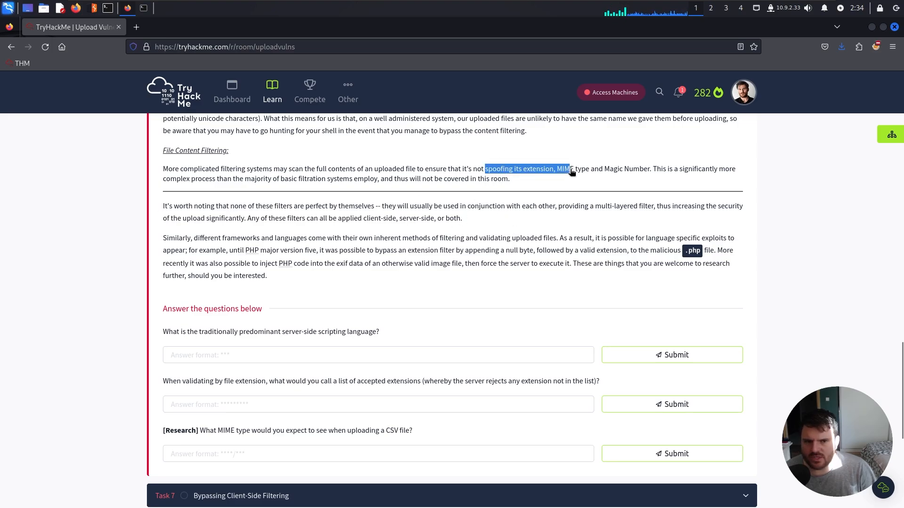
left_click(193, 209)
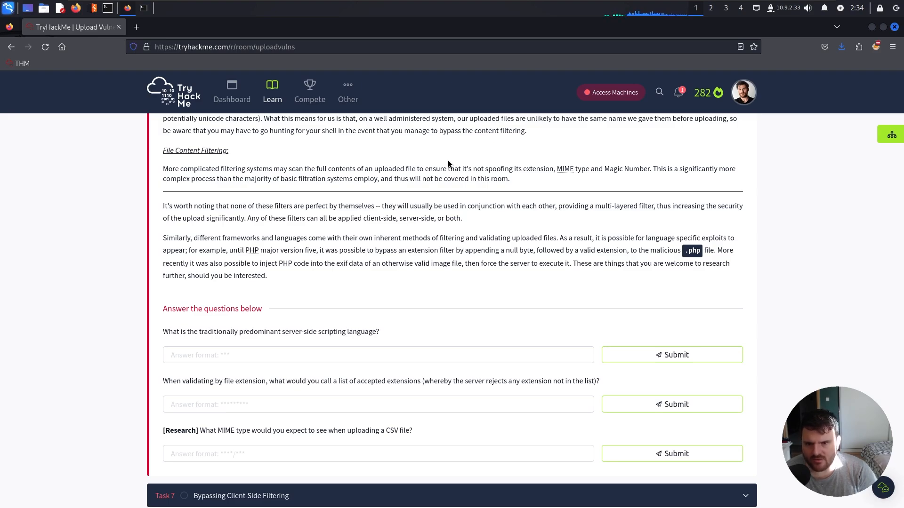
mouse_move(419, 303)
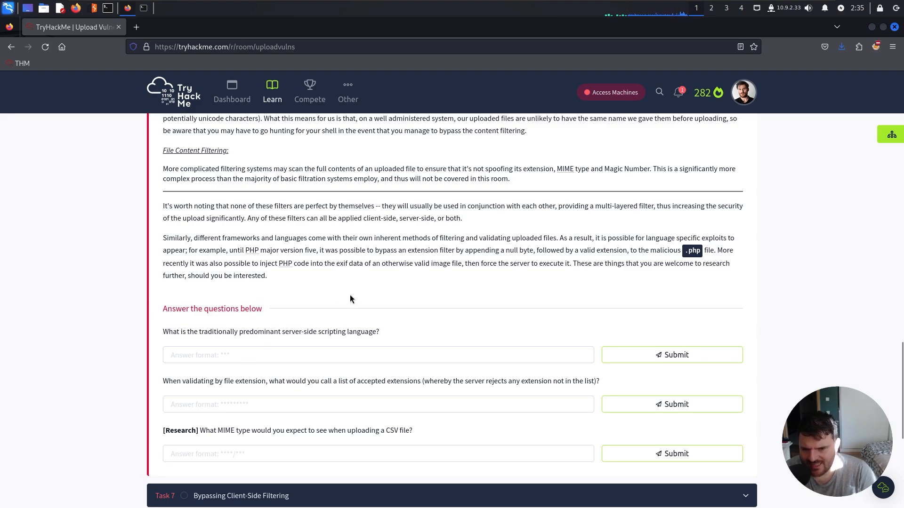
- Answer the server-side scripting language question with php and submit it
left_click(377, 354)
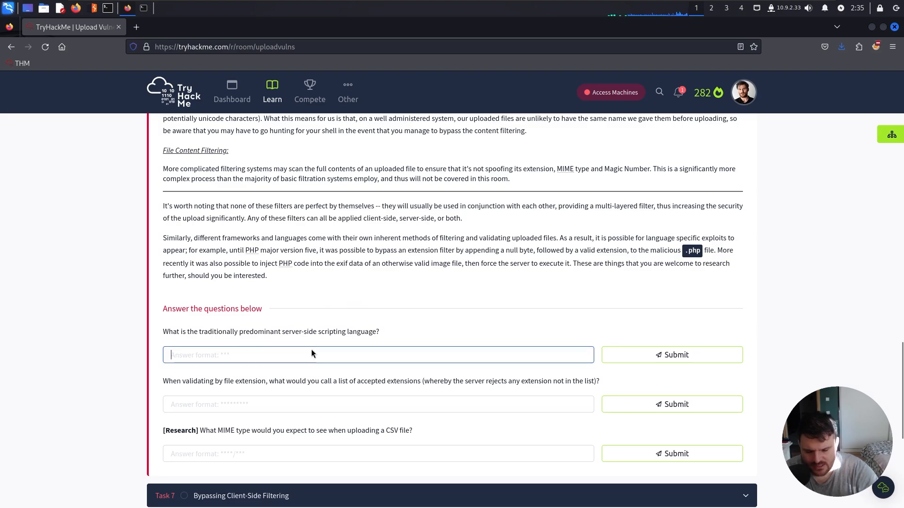
left_click(671, 355)
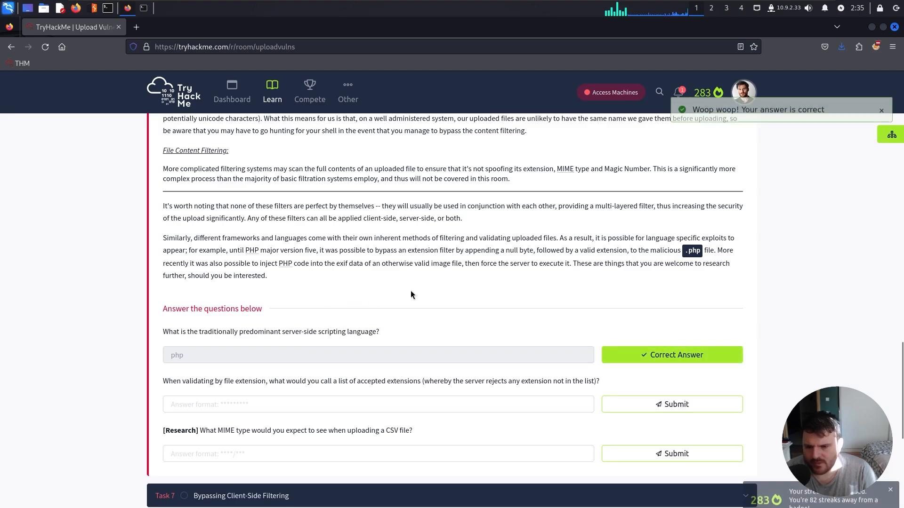
scroll("down", 3)
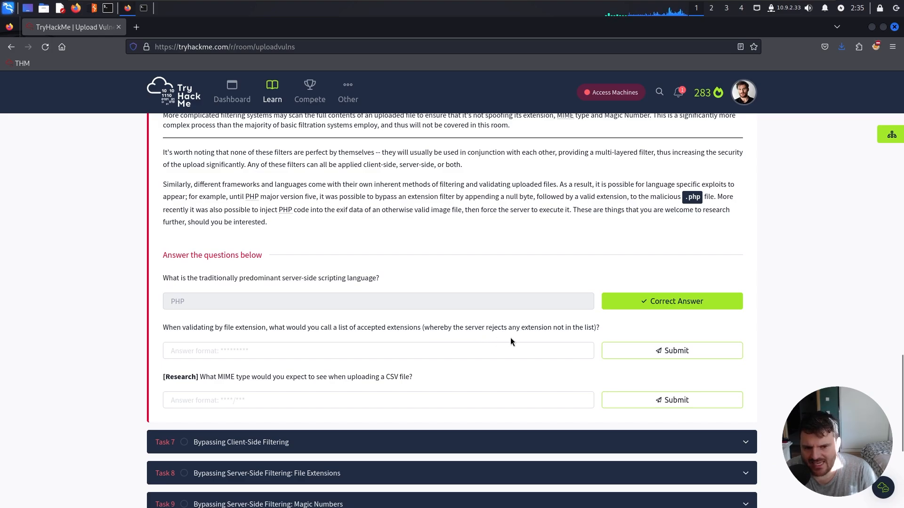
- Answer the accepted extensions question with whitelist, submit it, and start 'mime' for the third question
left_click(378, 350)
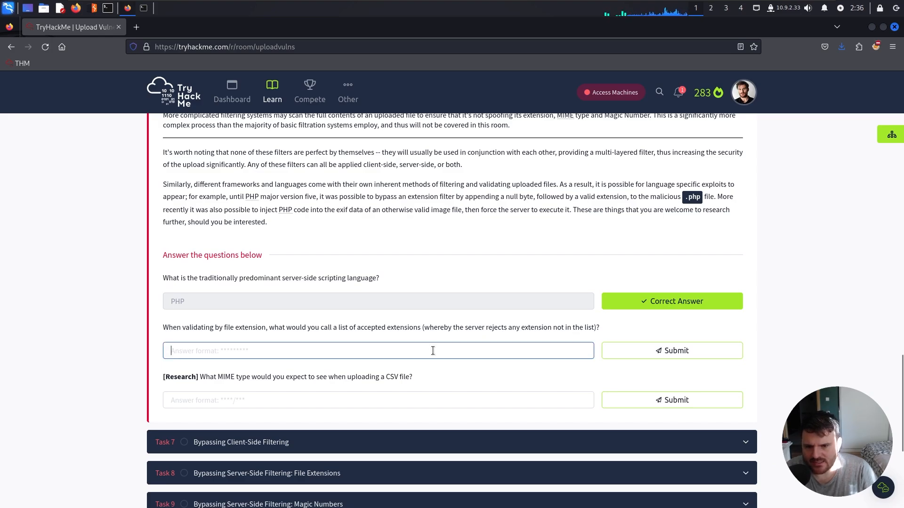
type("whitelist")
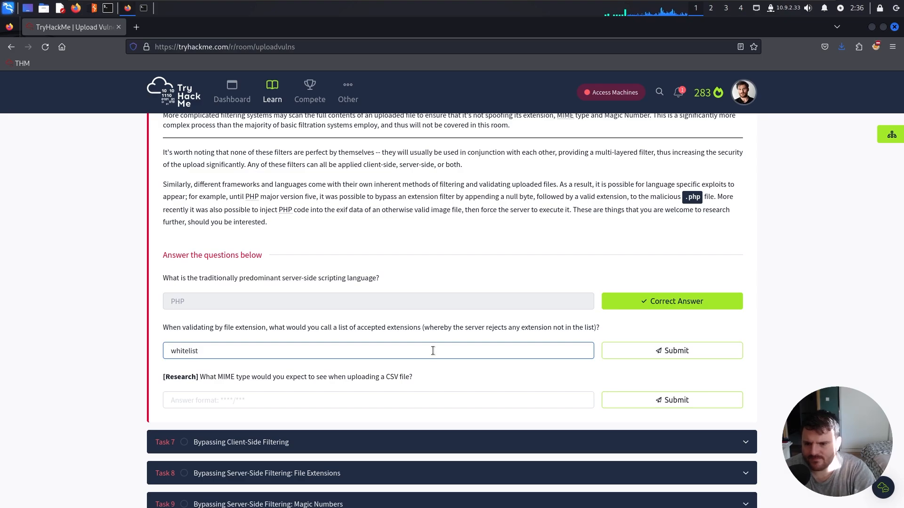
left_click(671, 350)
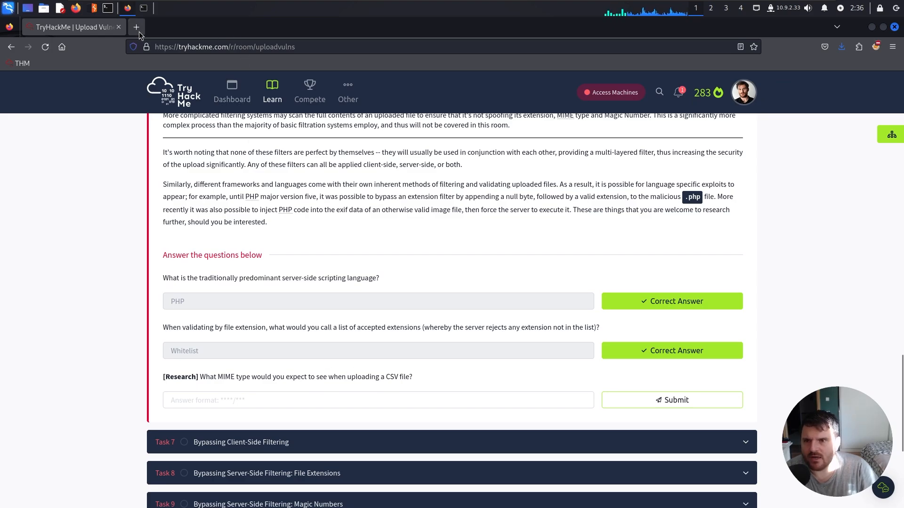
type("mime+for+csv+file")
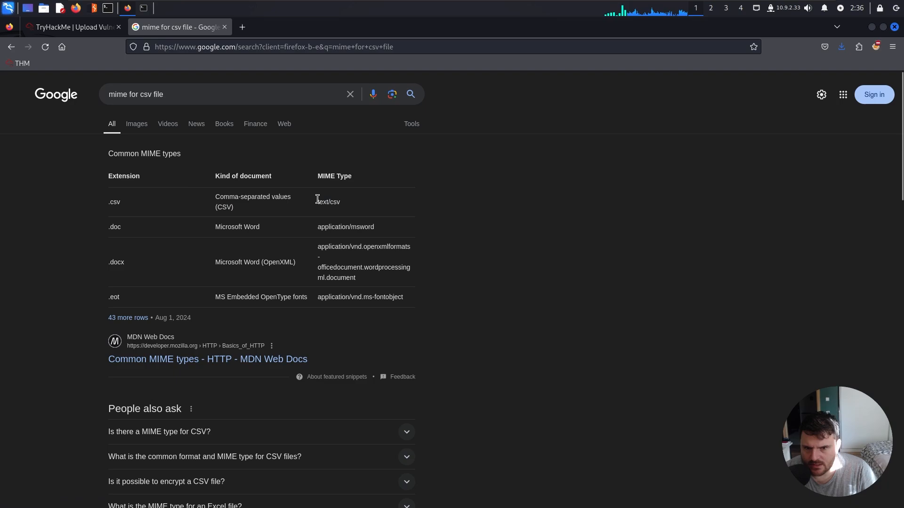
- Select text/csv in the Google snippet table as the CSV MIME type for copying
double_click(328, 202)
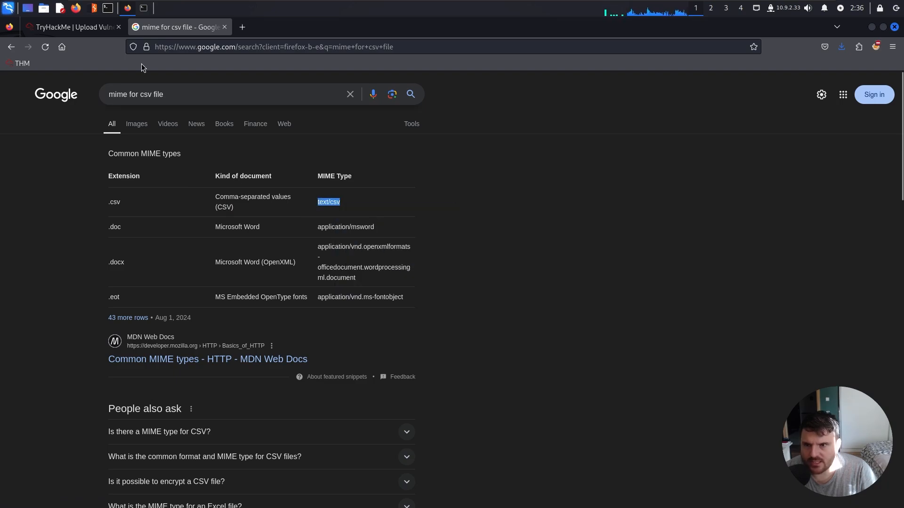